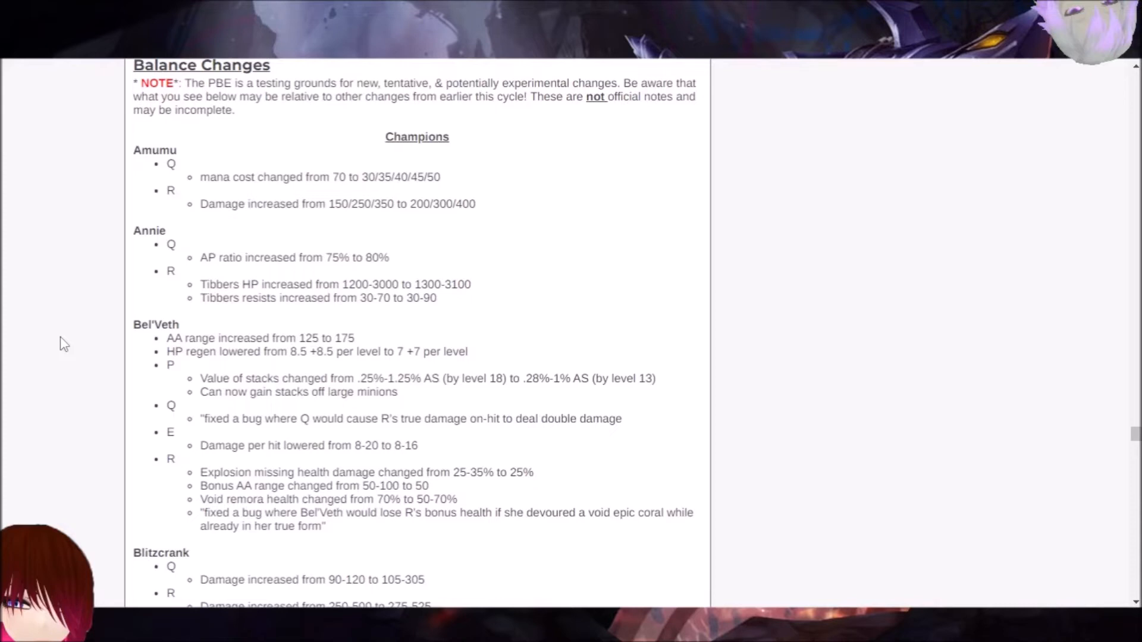
mouse_move(78, 333)
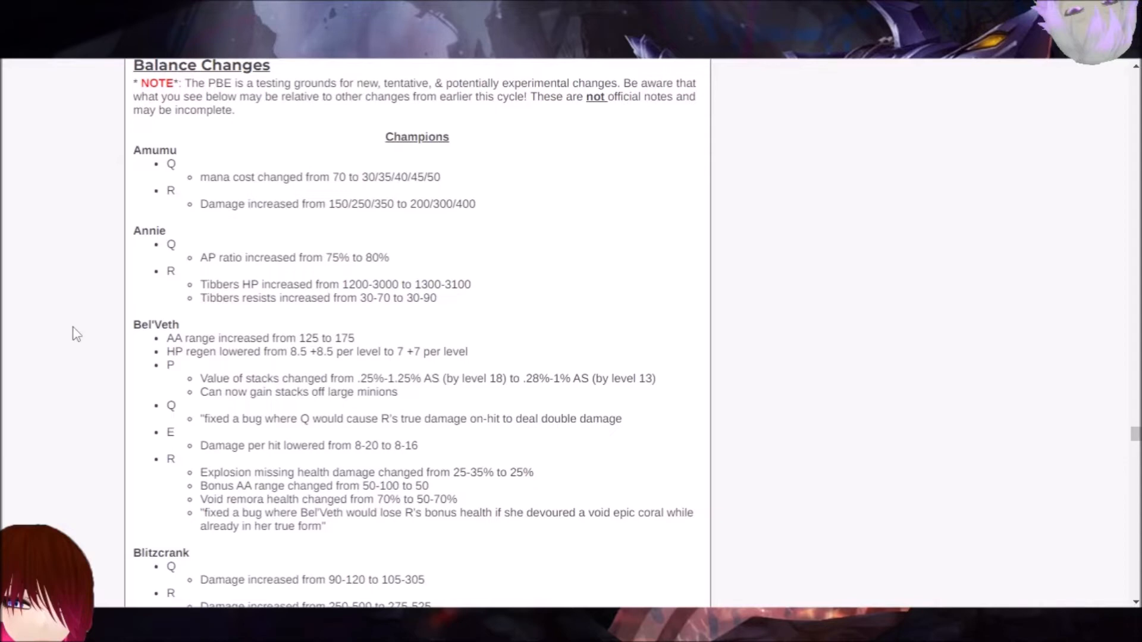
scroll("down", 3)
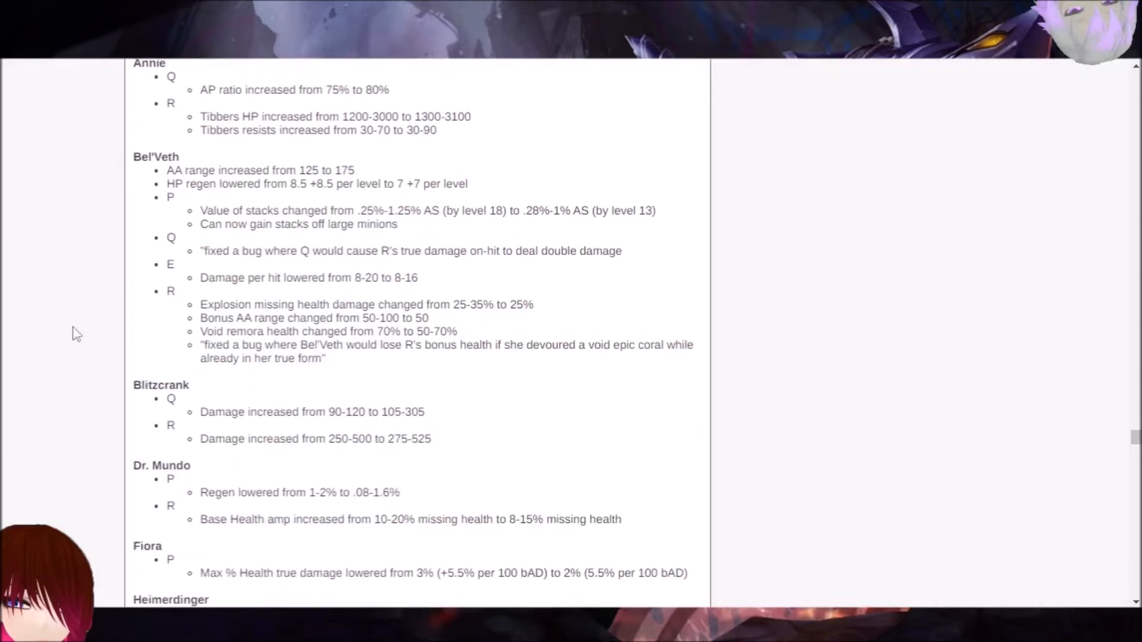
scroll("down", 3)
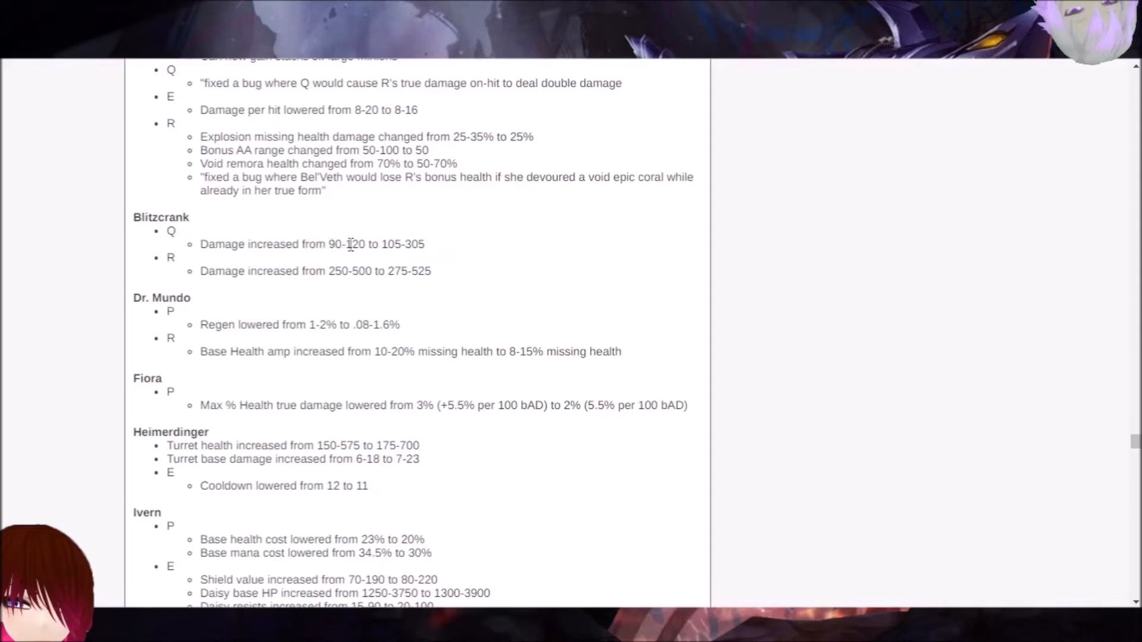
mouse_move(219, 271)
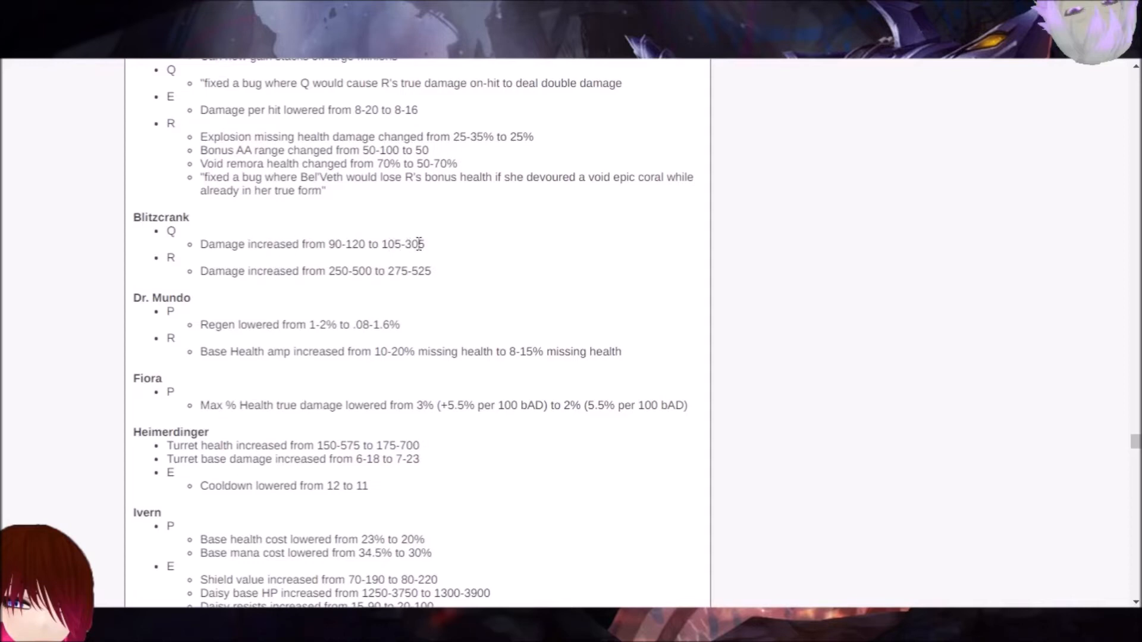
mouse_move(465, 252)
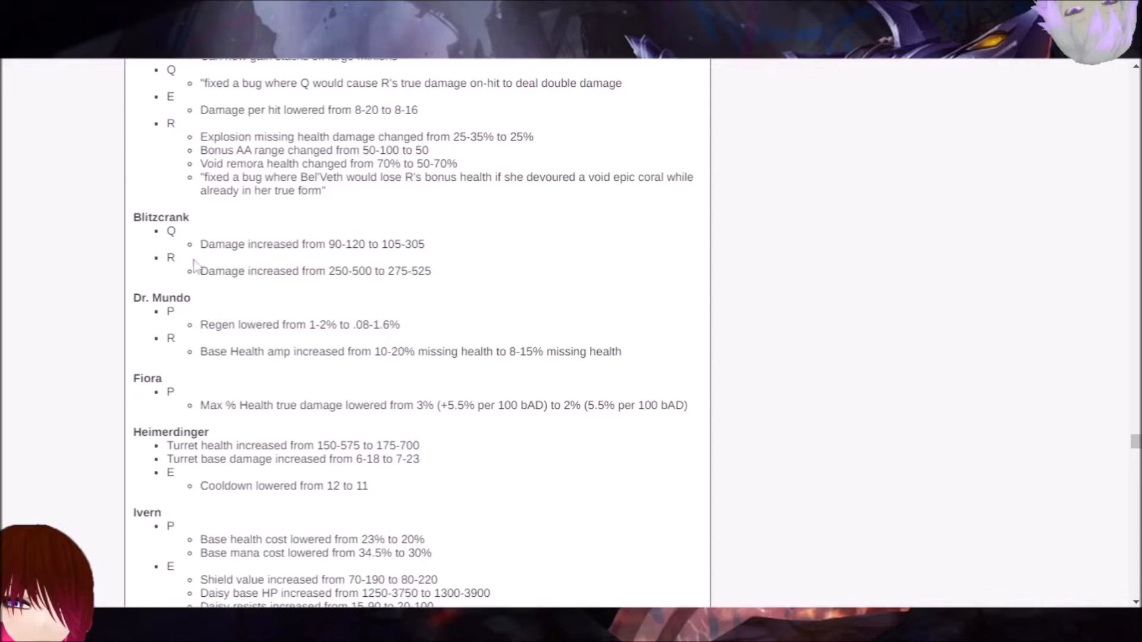
mouse_move(154, 219)
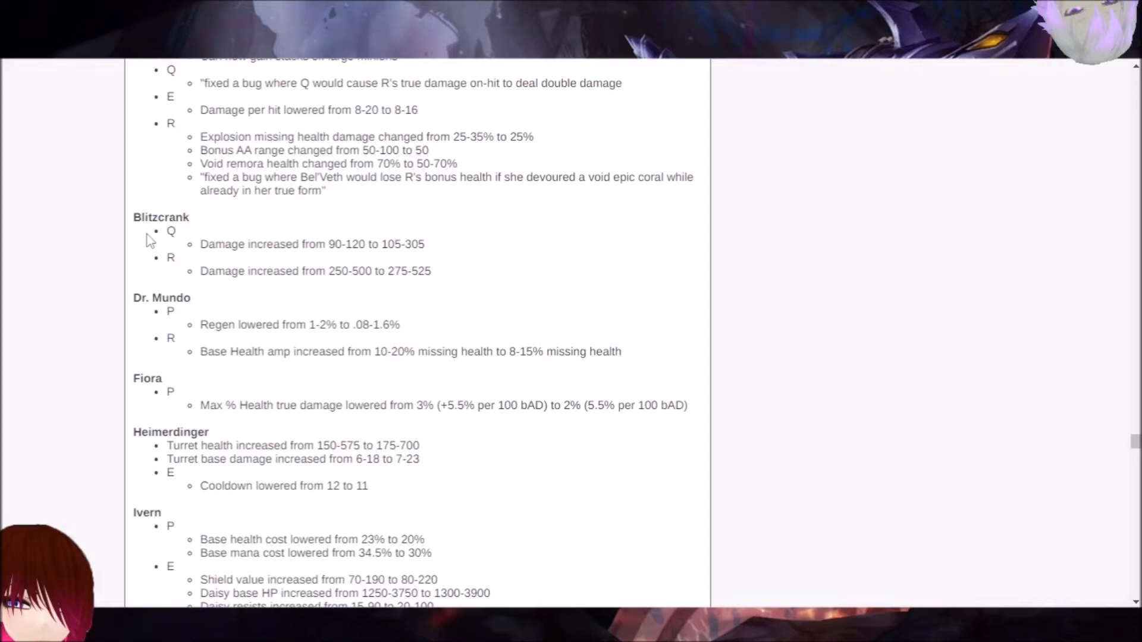
scroll("down", 3)
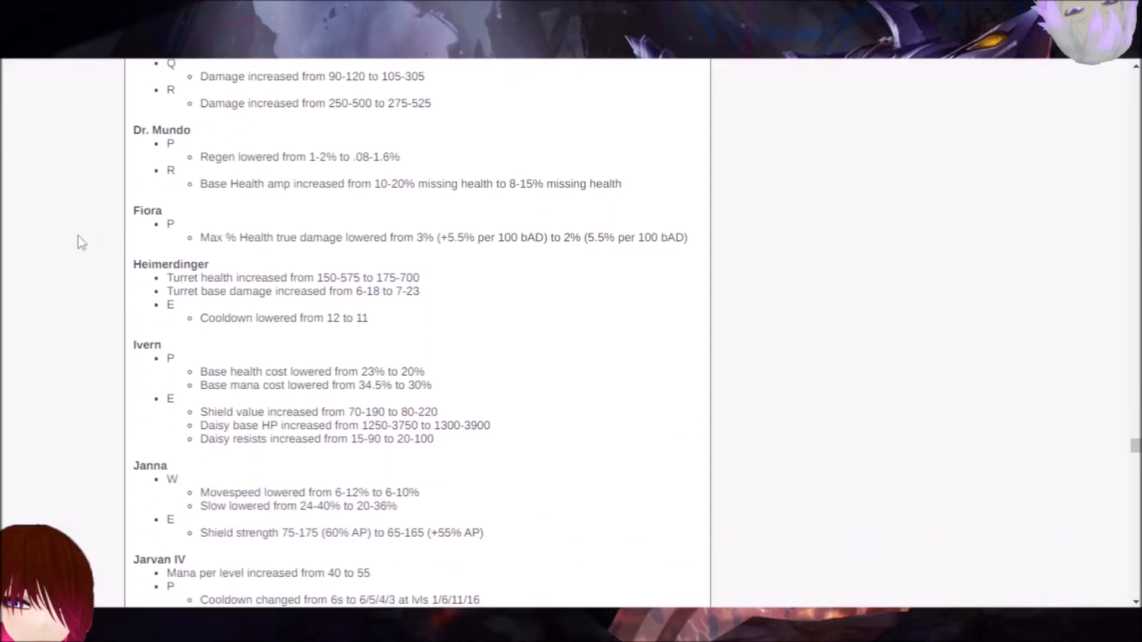
scroll("down", 3)
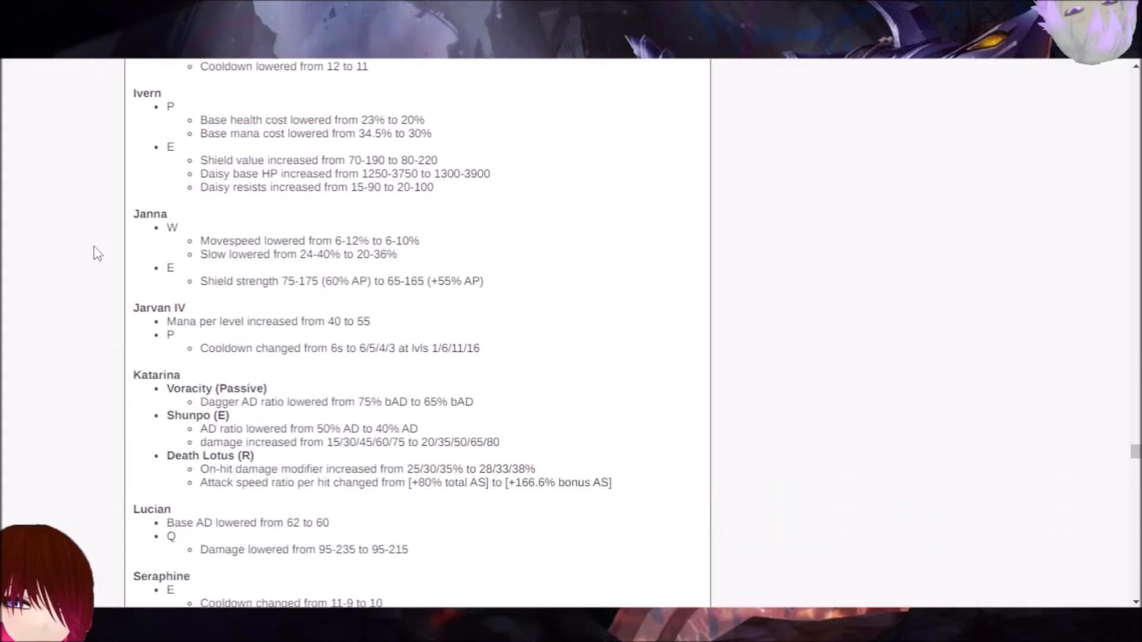
mouse_move(222, 242)
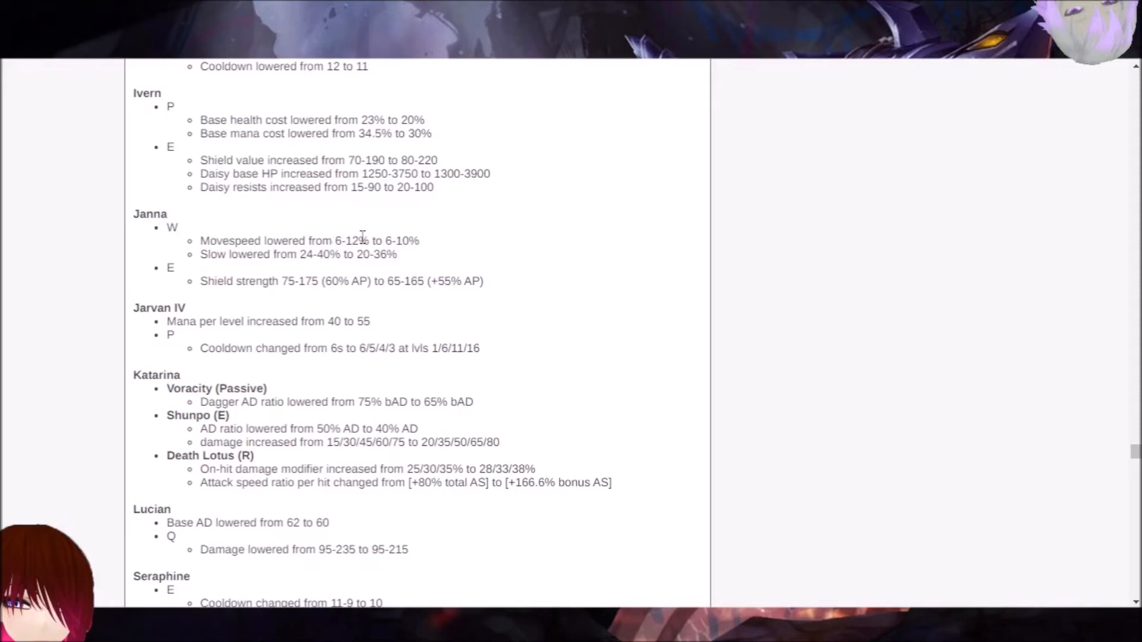
mouse_move(295, 257)
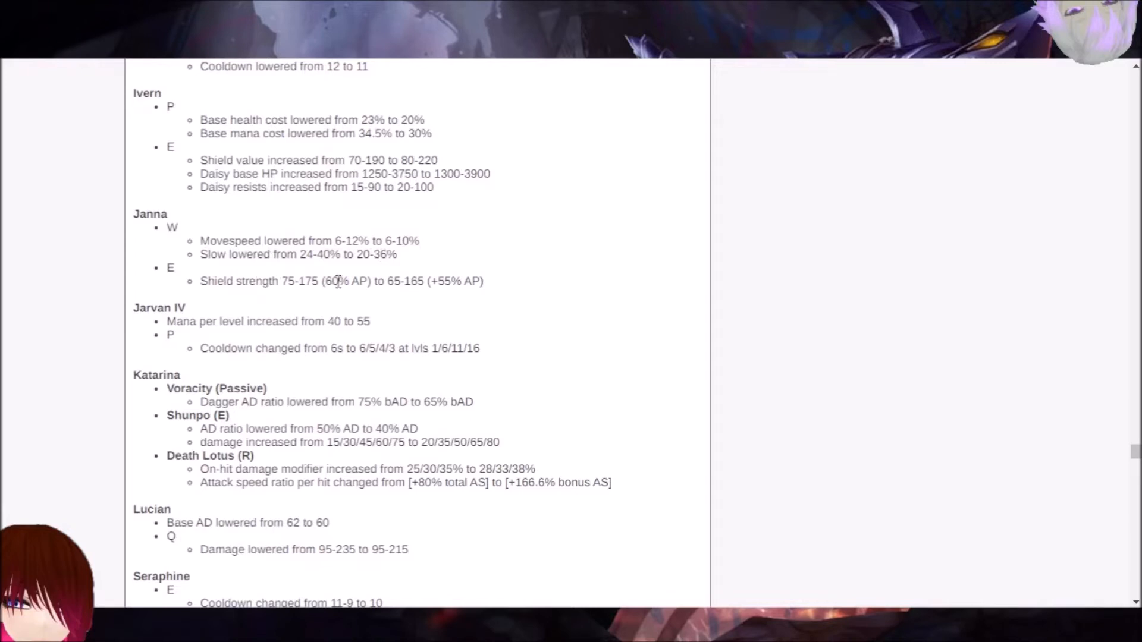
mouse_move(415, 280)
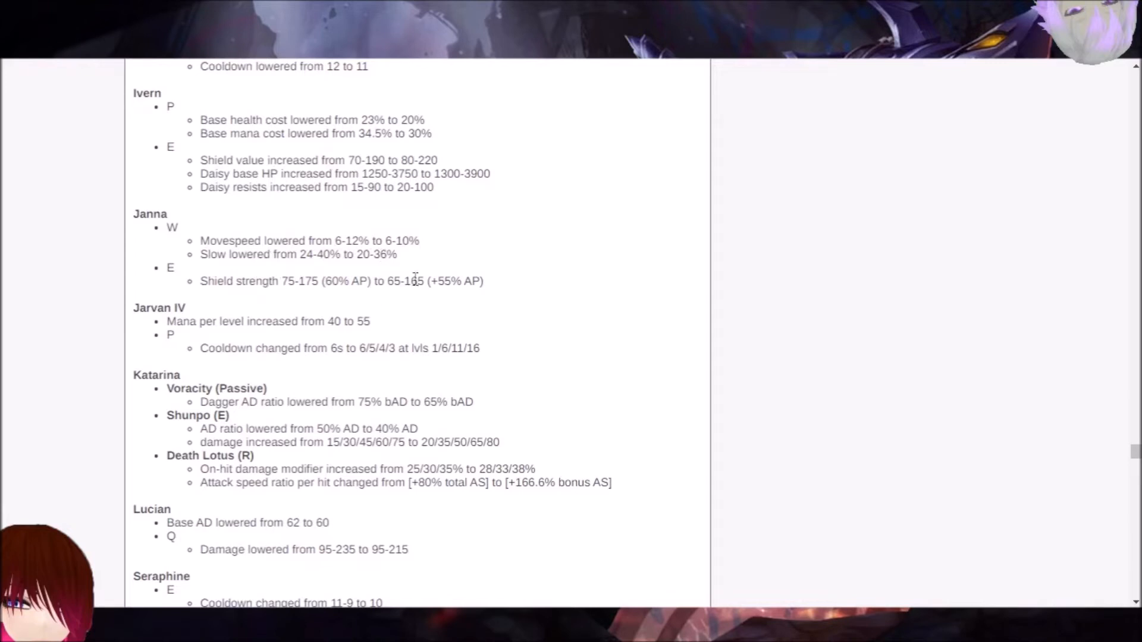
mouse_move(514, 288)
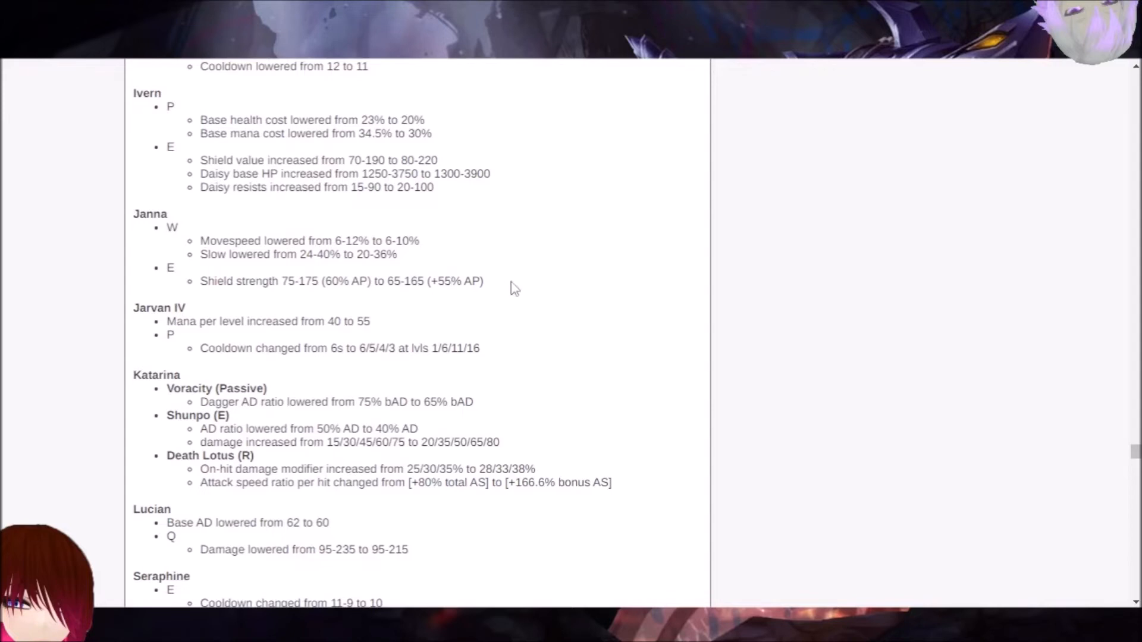
mouse_move(179, 224)
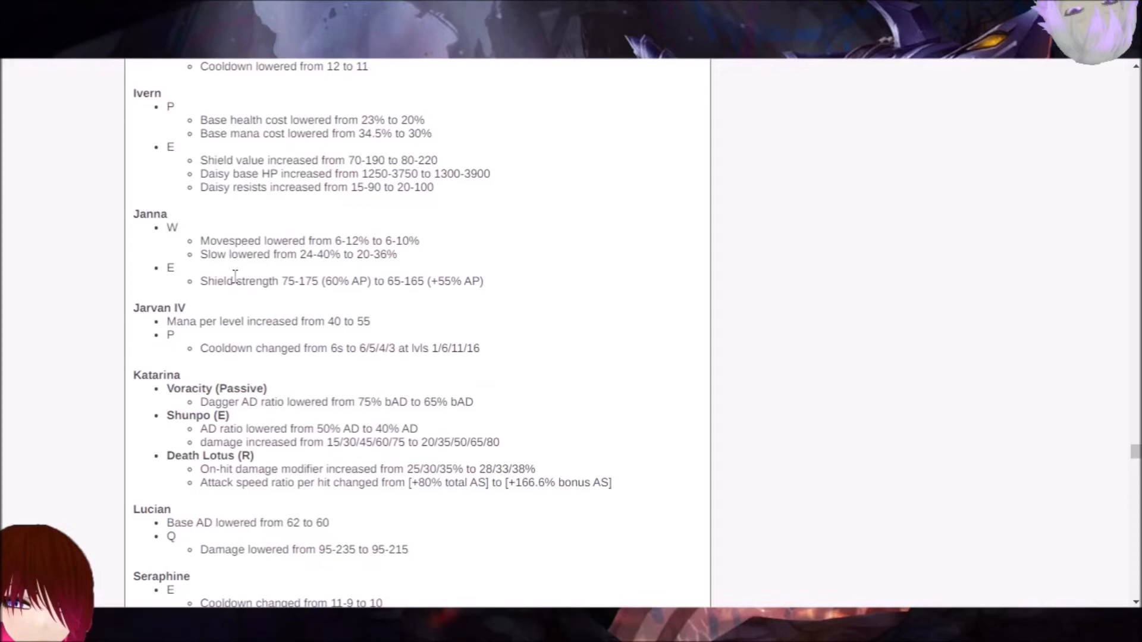
mouse_move(154, 235)
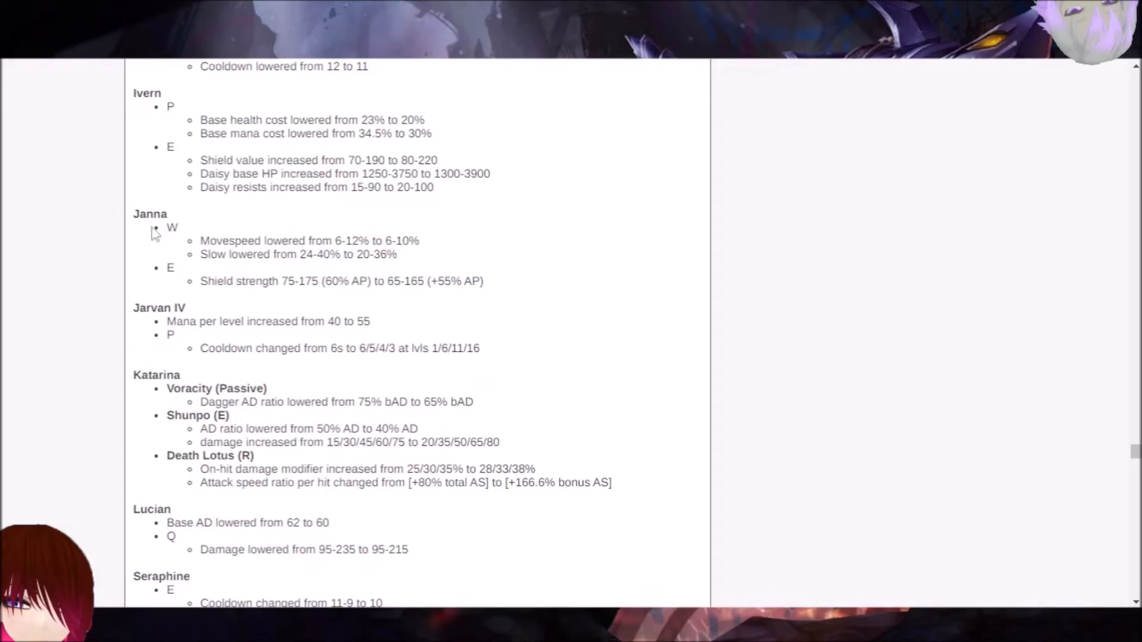
mouse_move(162, 239)
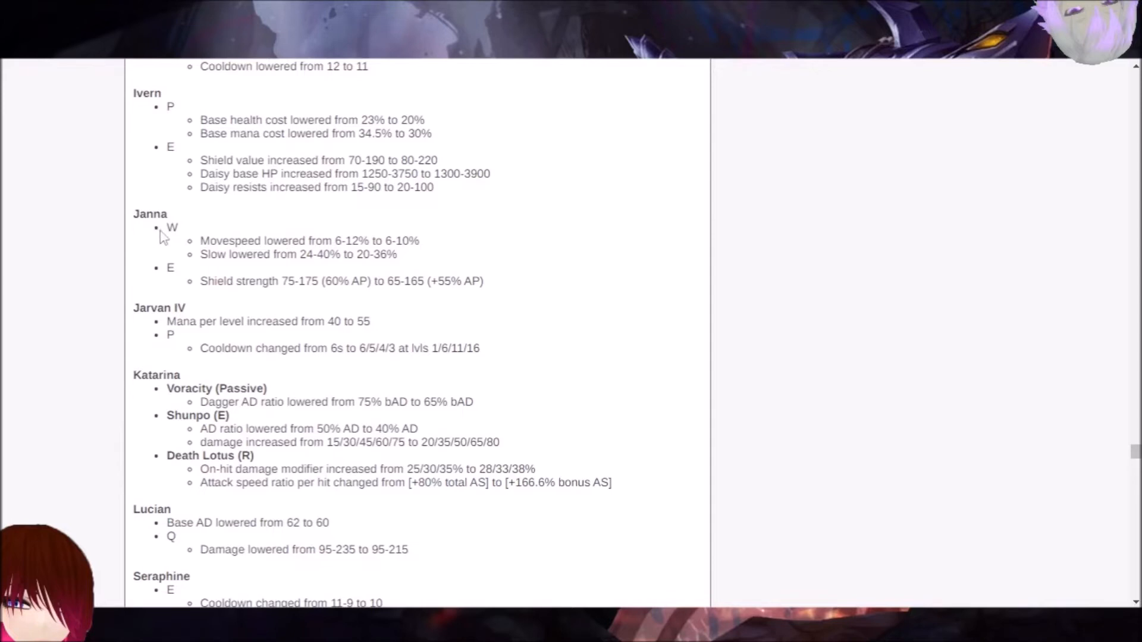
mouse_move(181, 250)
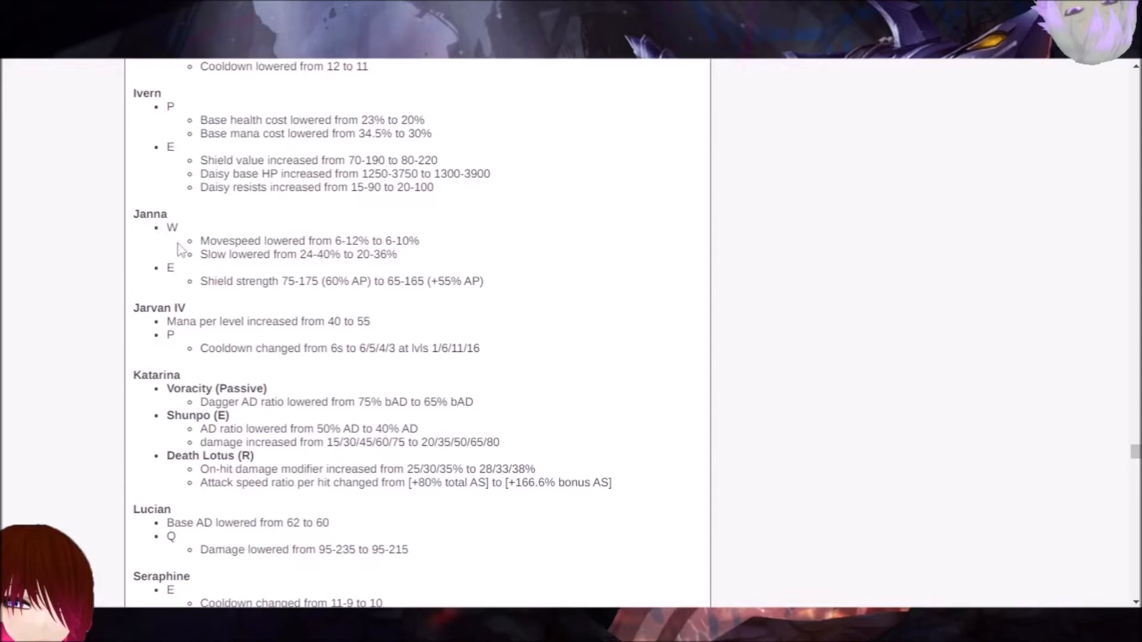
scroll("down", 3)
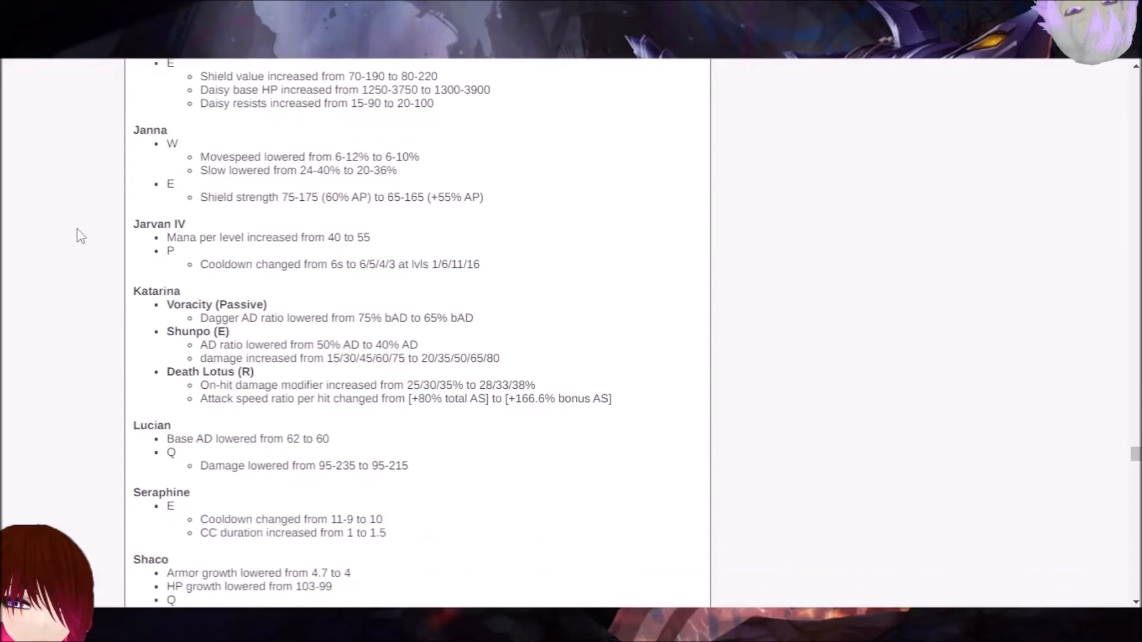
scroll("down", 3)
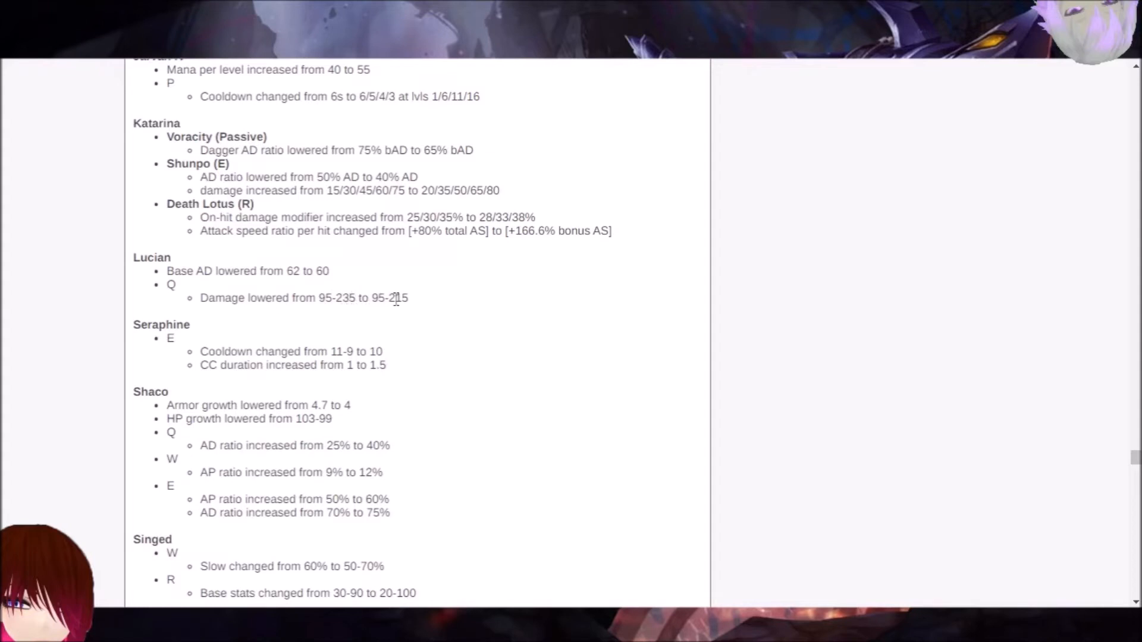
mouse_move(122, 272)
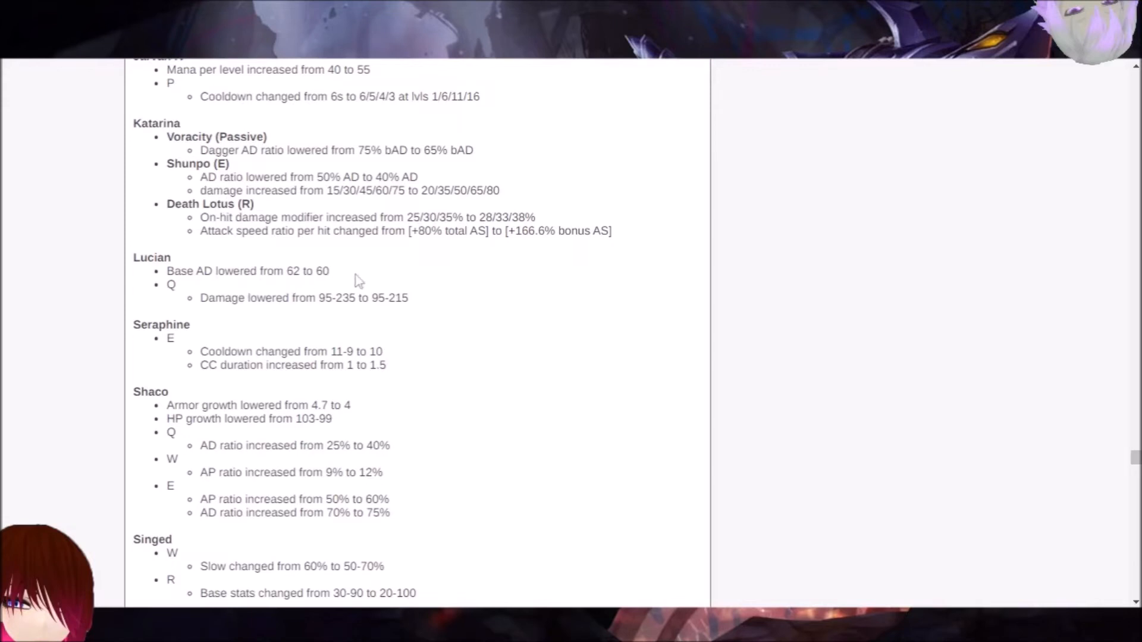
mouse_move(335, 279)
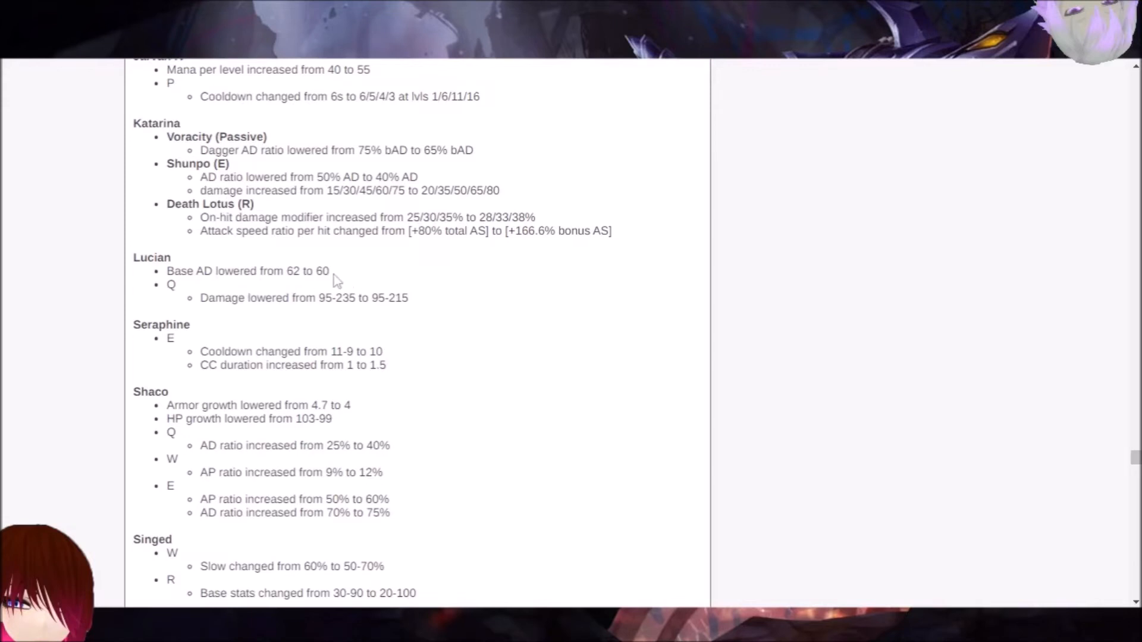
mouse_move(461, 283)
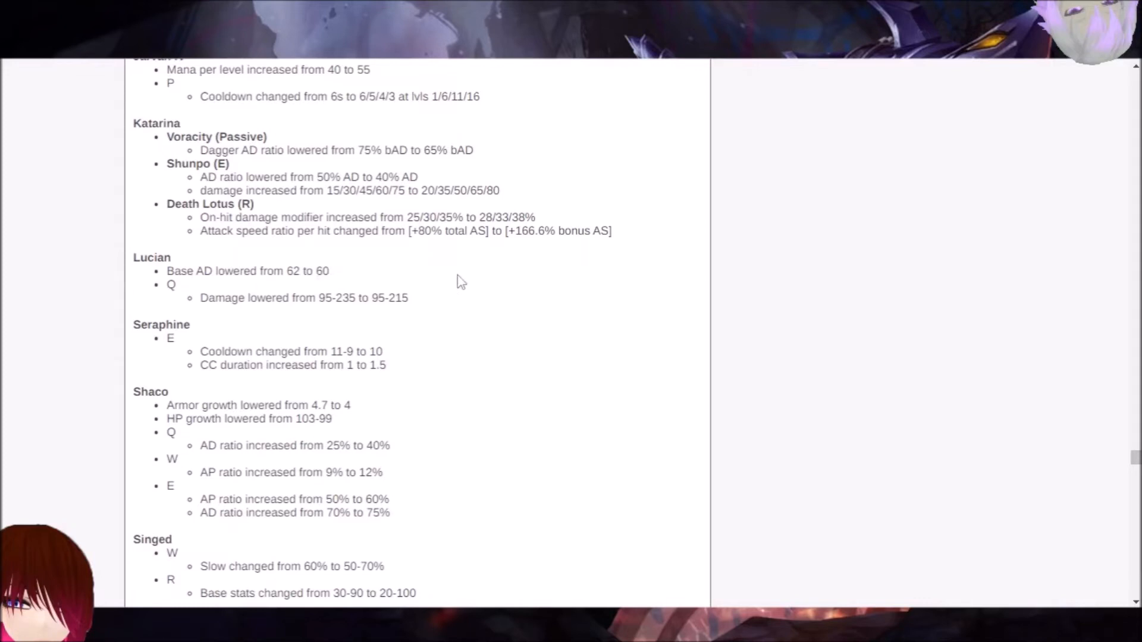
mouse_move(413, 310)
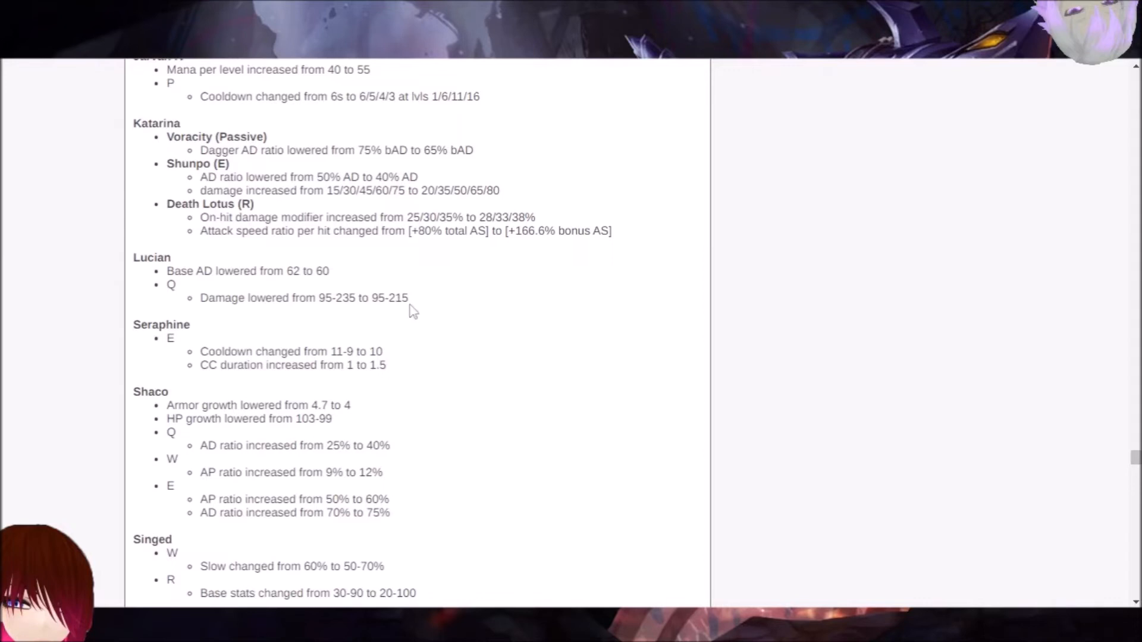
mouse_move(391, 314)
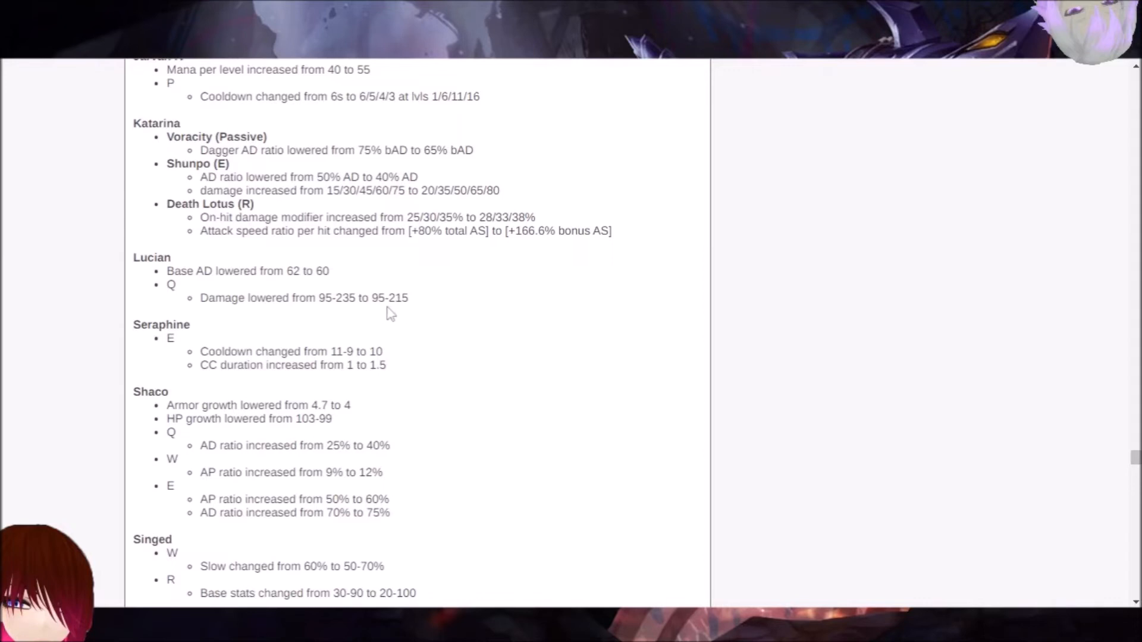
mouse_move(508, 291)
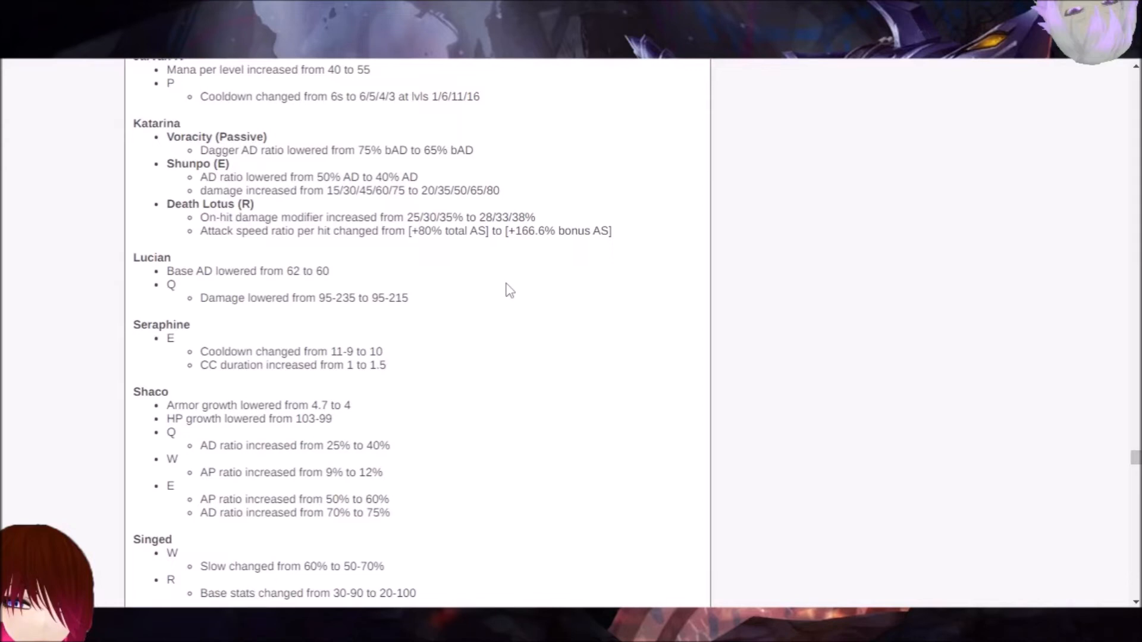
mouse_move(310, 275)
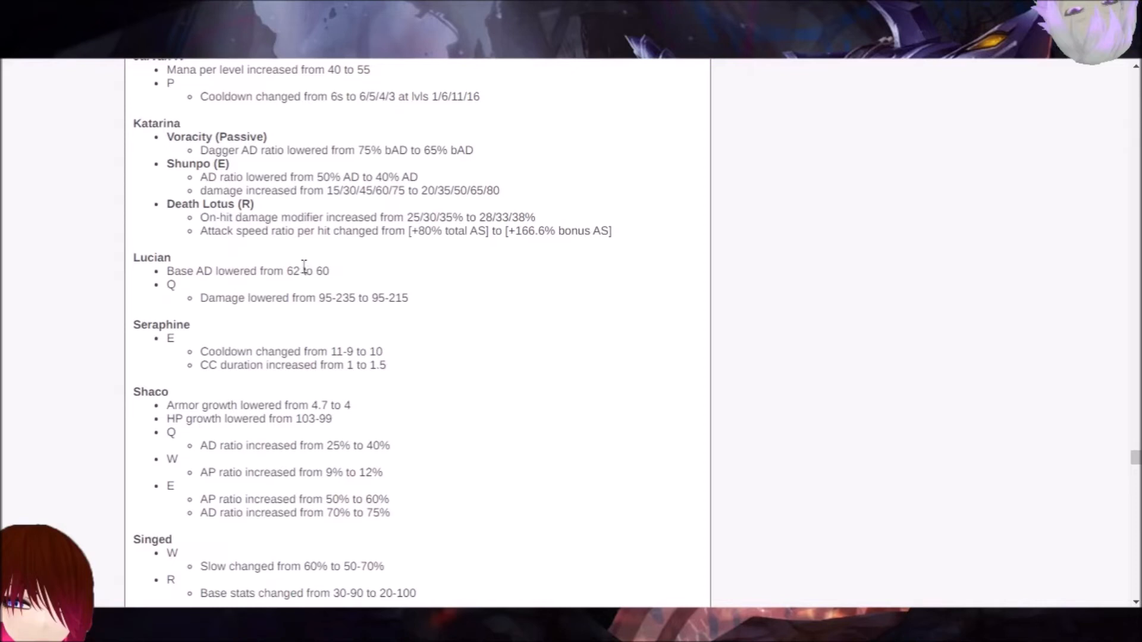
scroll("down", 3)
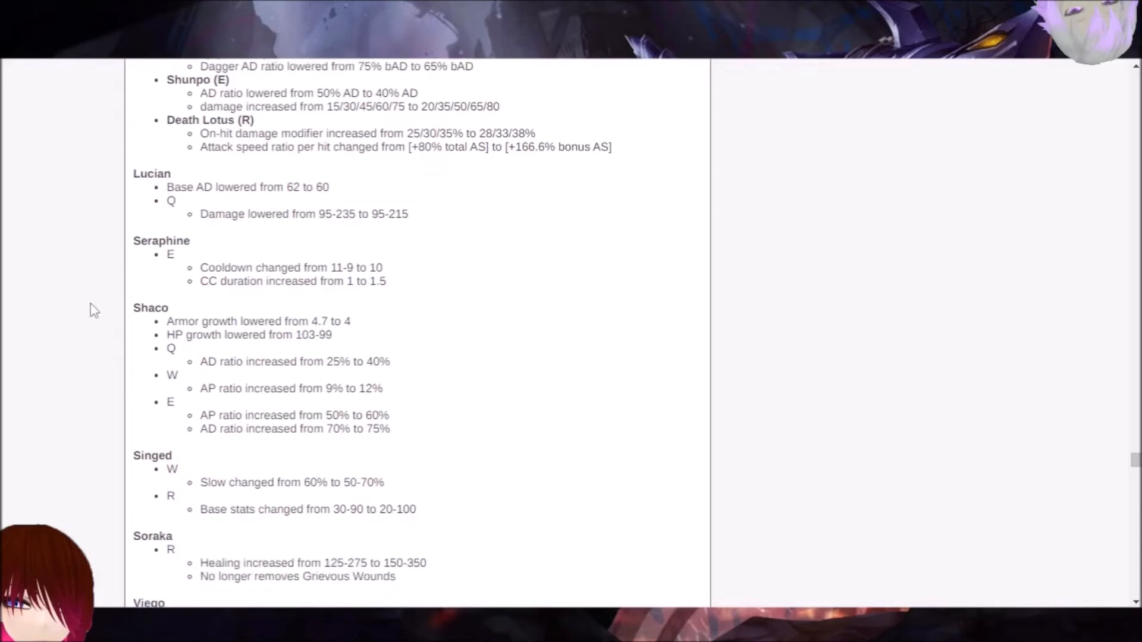
mouse_move(206, 268)
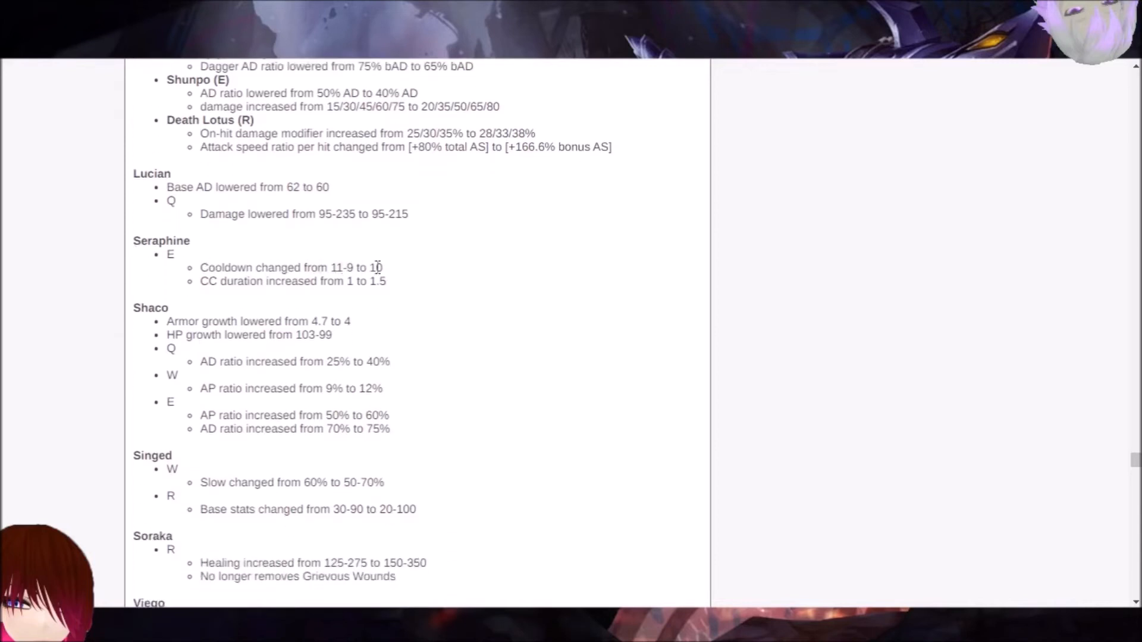
mouse_move(339, 287)
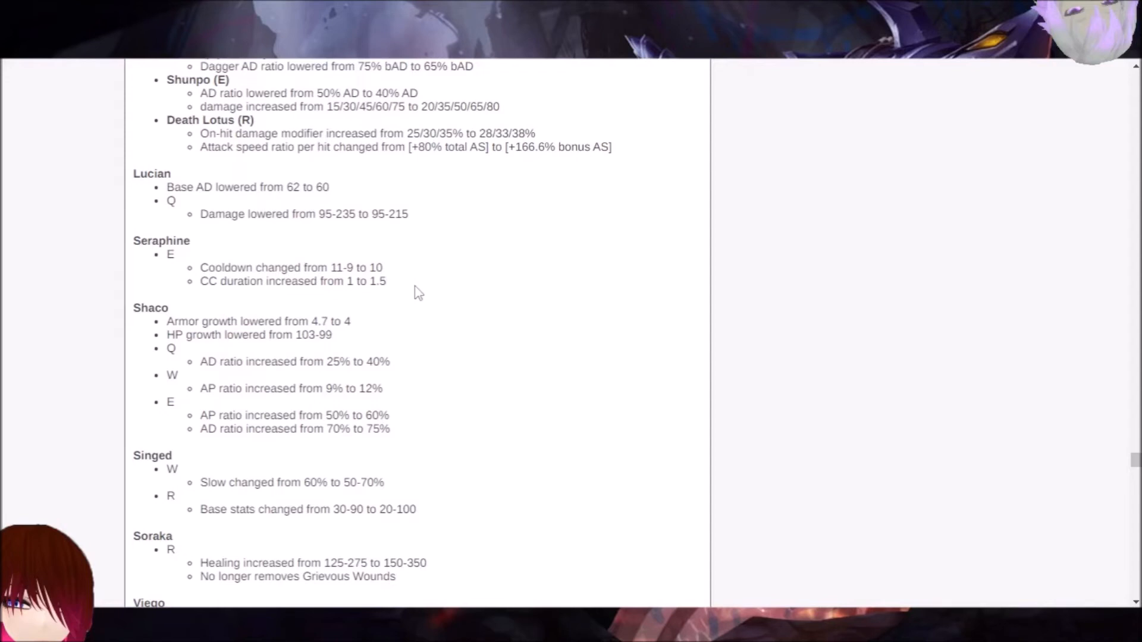
mouse_move(275, 307)
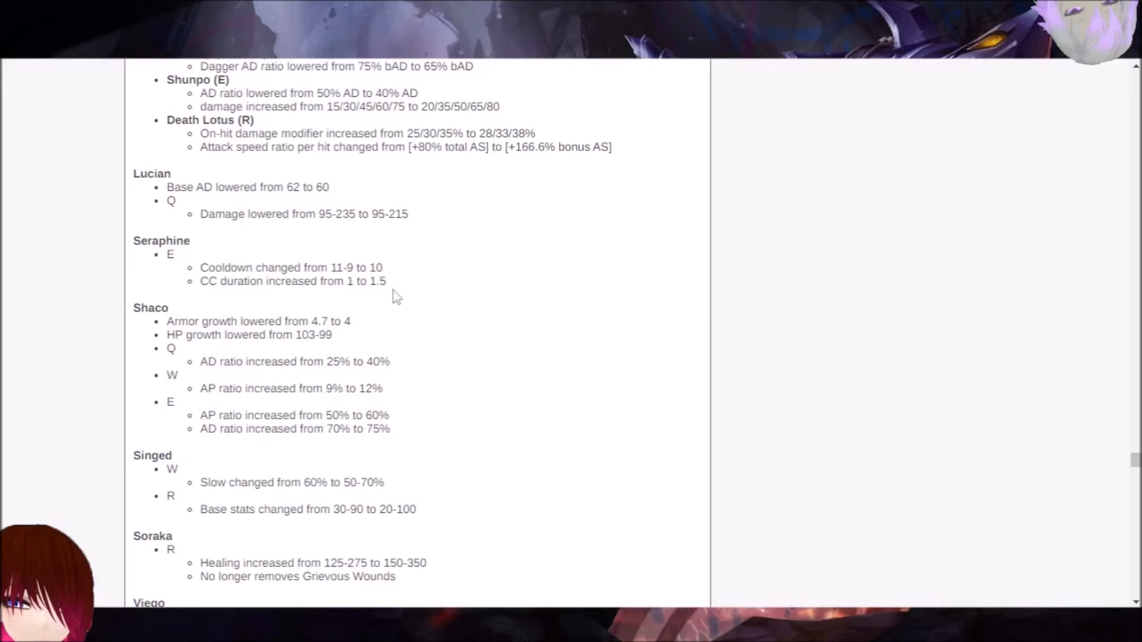
mouse_move(389, 295)
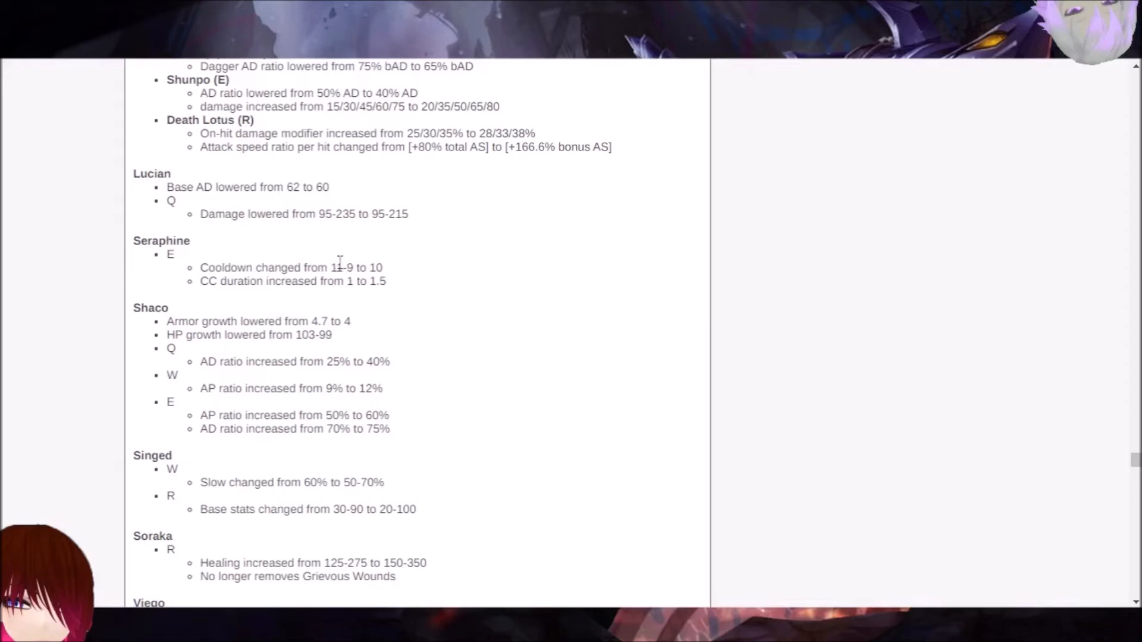
mouse_move(403, 265)
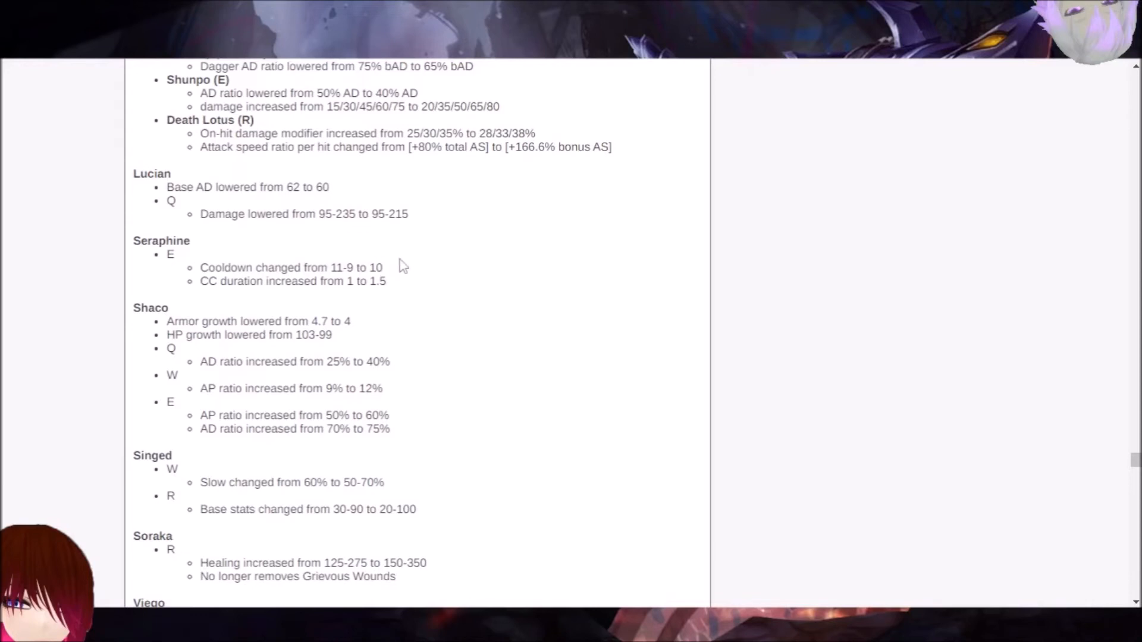
mouse_move(381, 297)
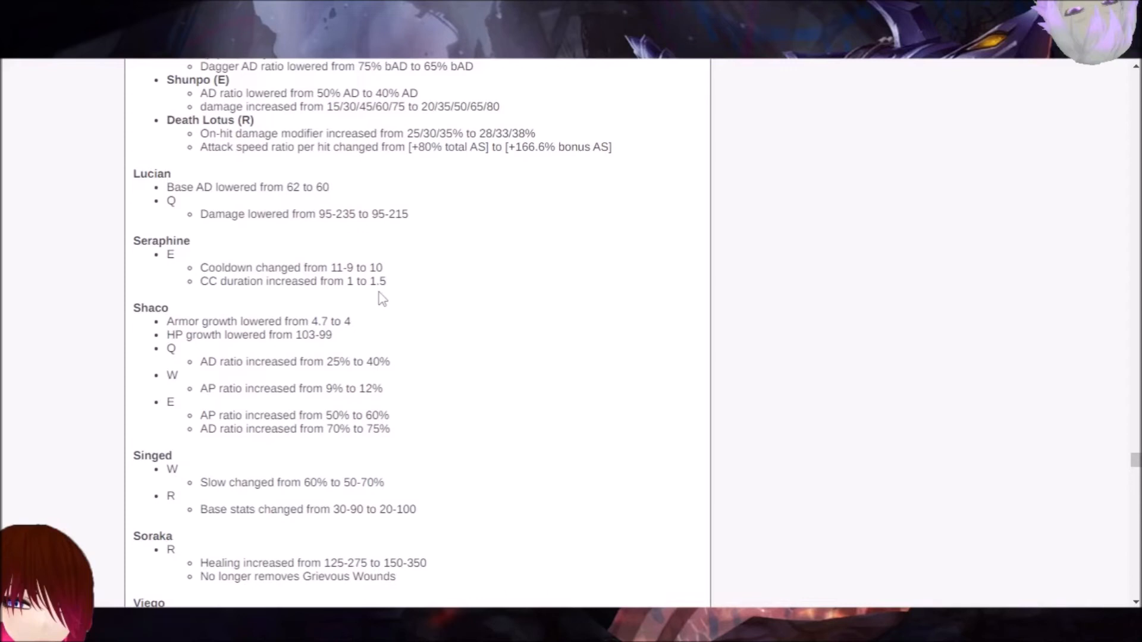
mouse_move(322, 287)
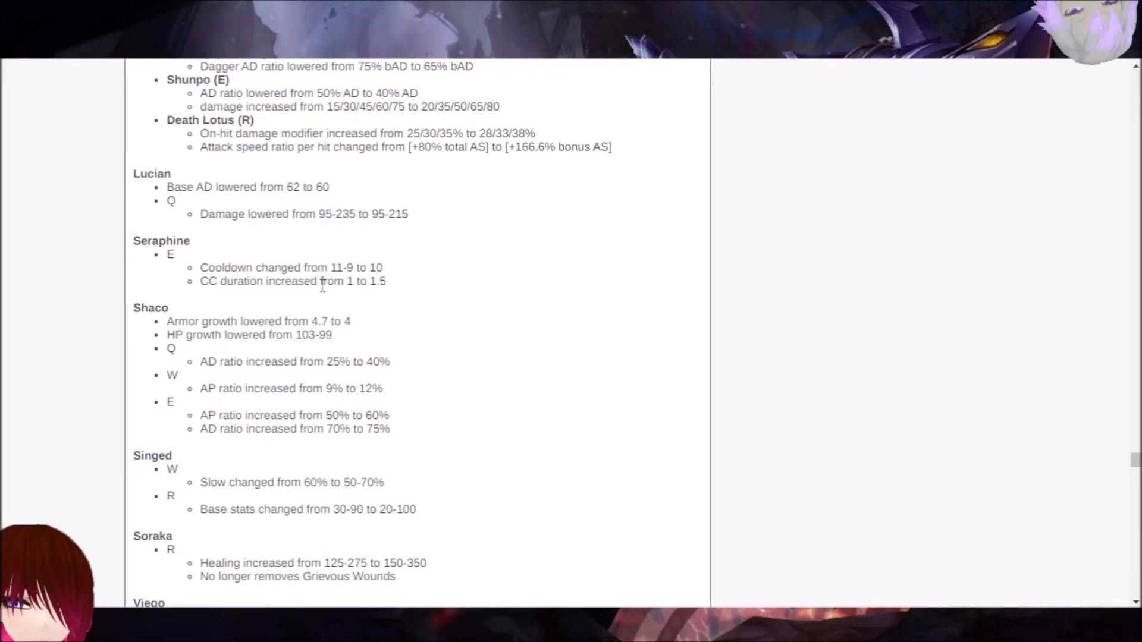
mouse_move(151, 275)
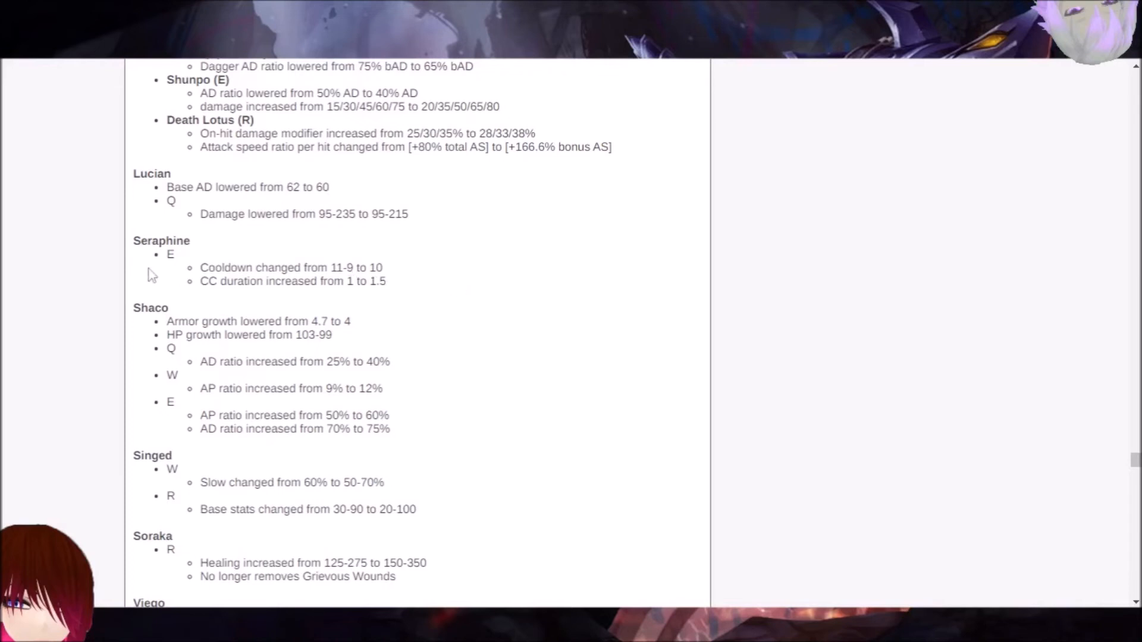
mouse_move(100, 281)
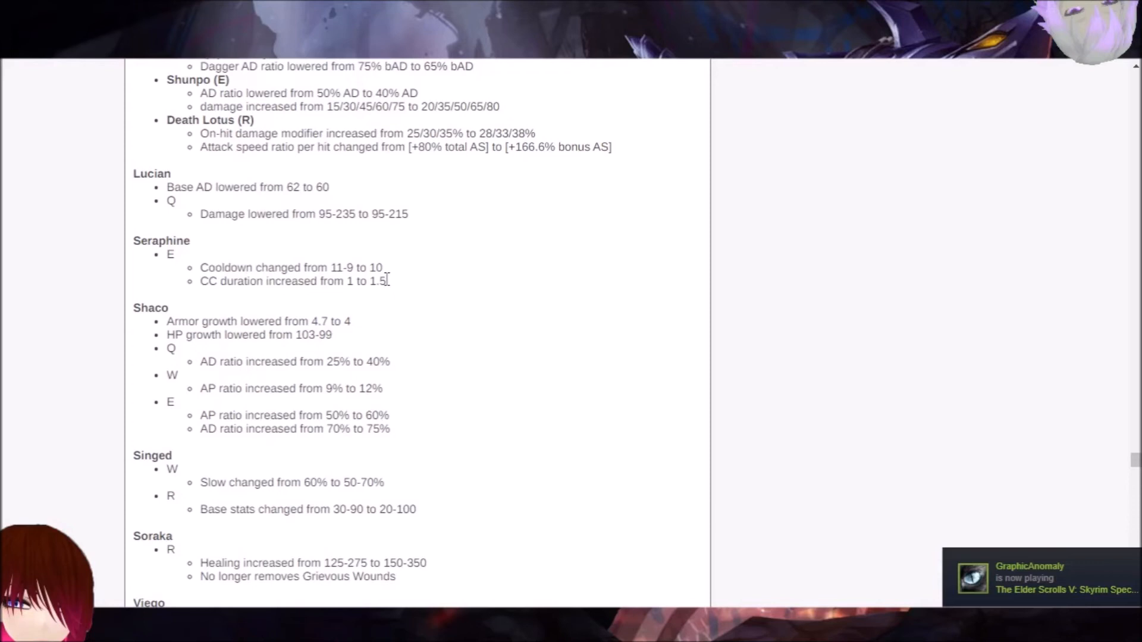
mouse_move(408, 287)
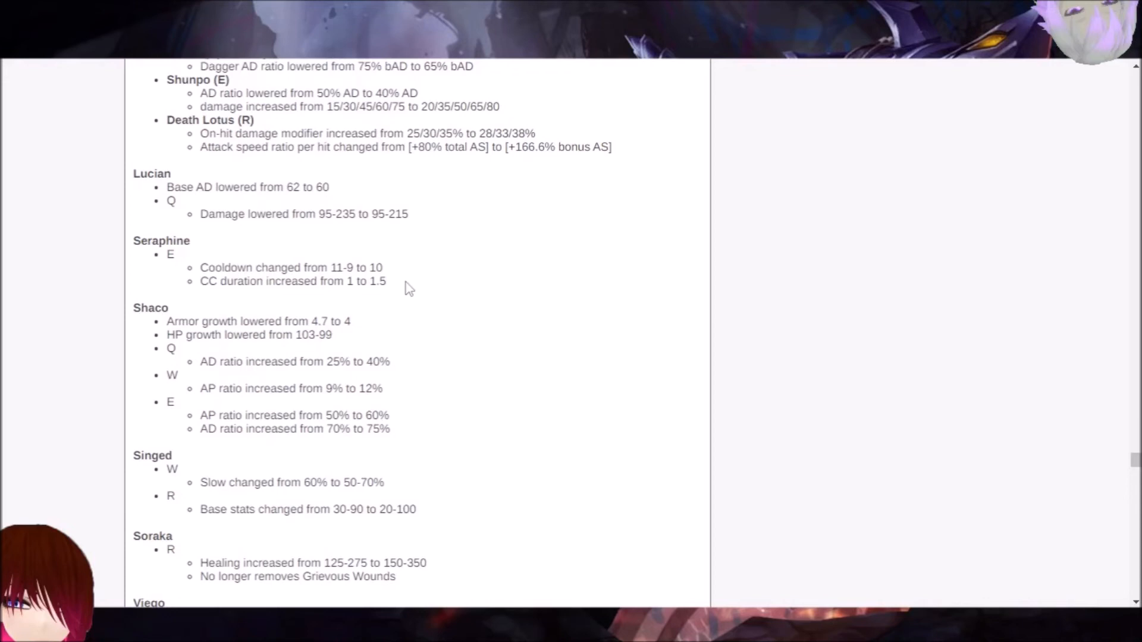
mouse_move(100, 309)
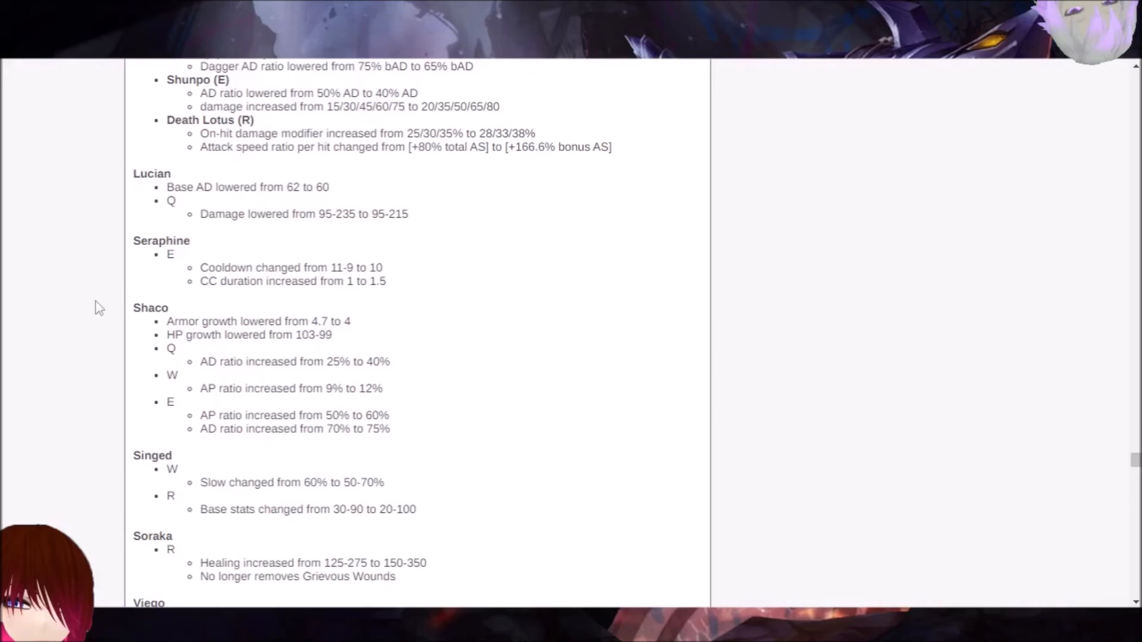
scroll("down", 3)
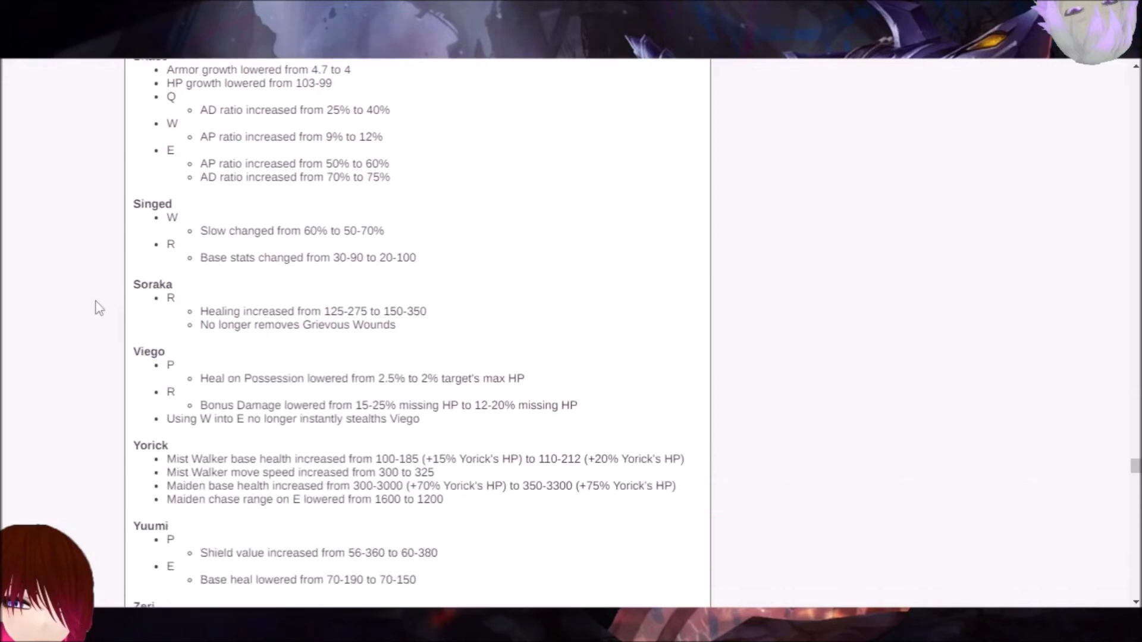
scroll("down", 3)
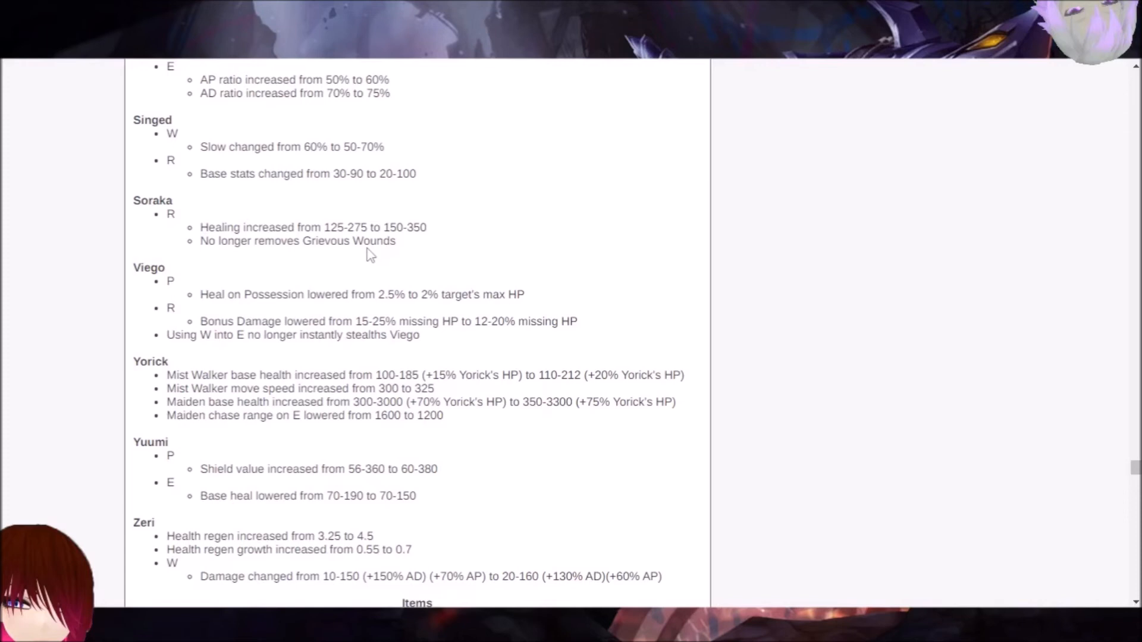
mouse_move(72, 270)
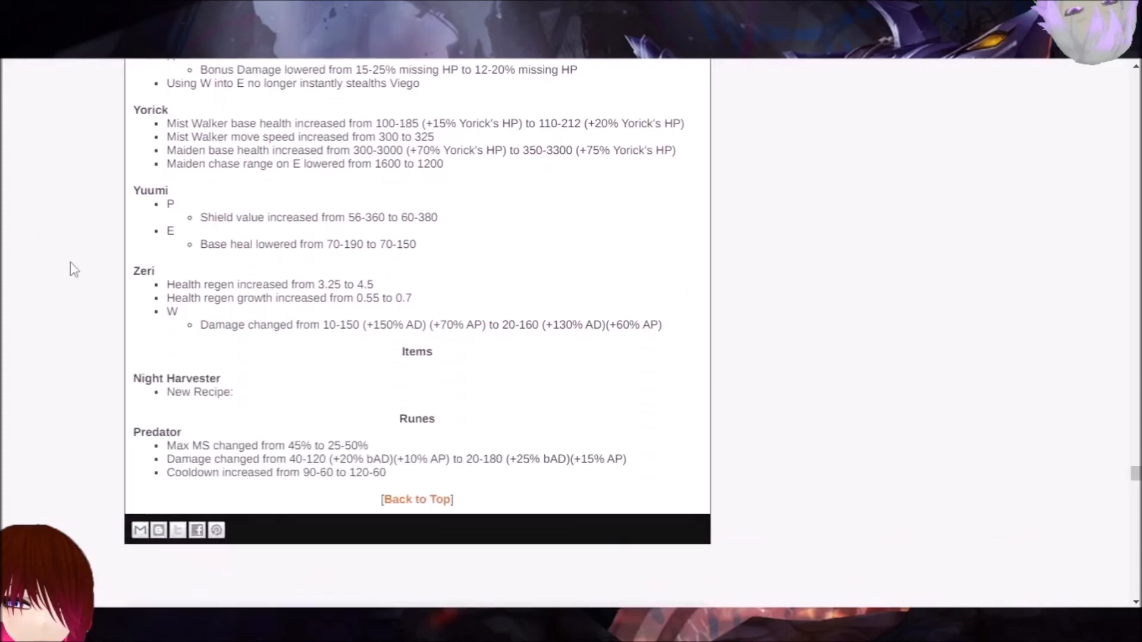
mouse_move(250, 217)
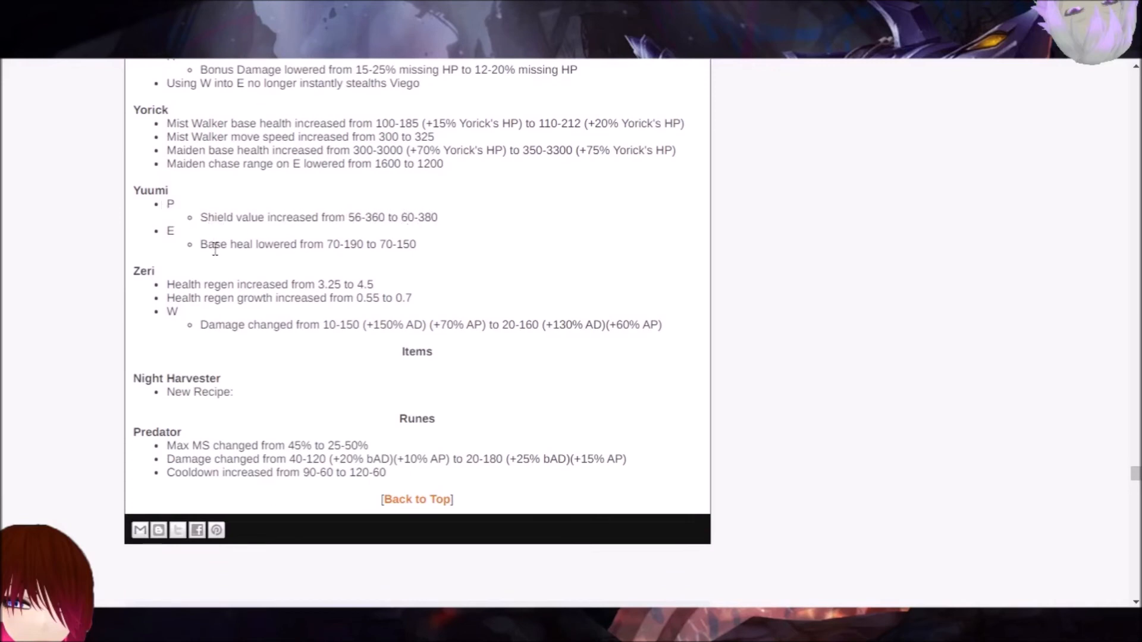
mouse_move(372, 244)
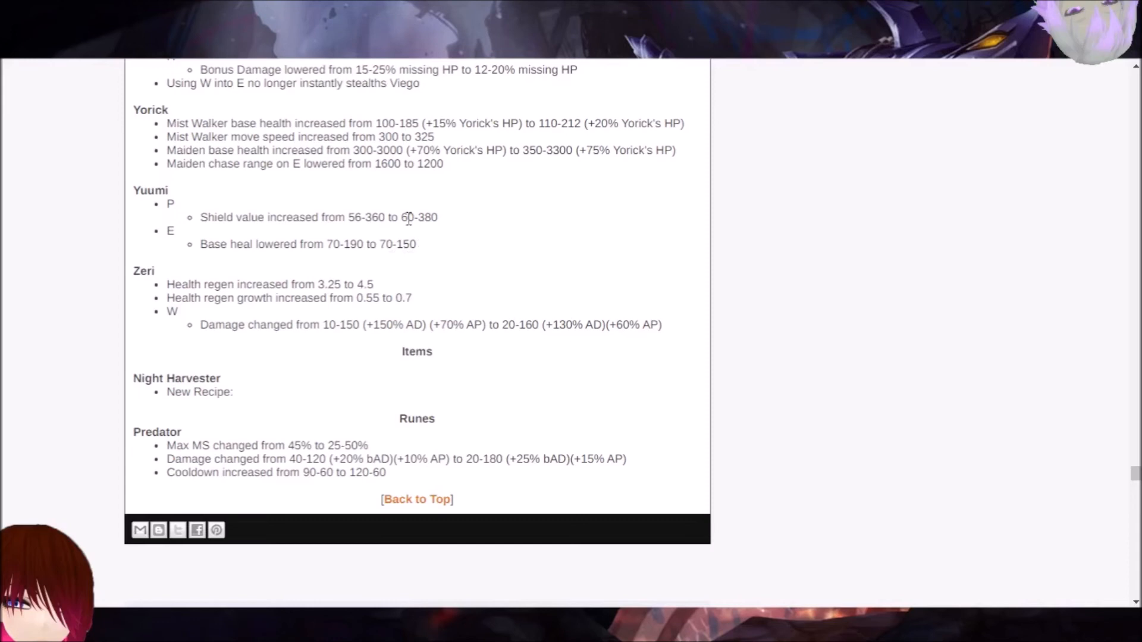
mouse_move(407, 267)
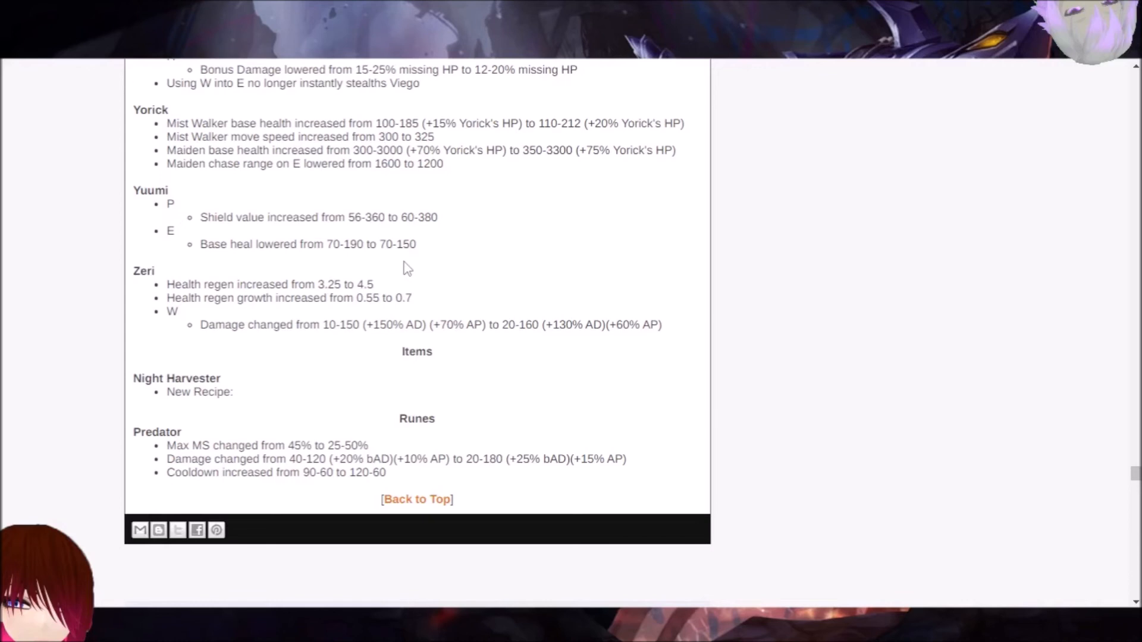
mouse_move(277, 241)
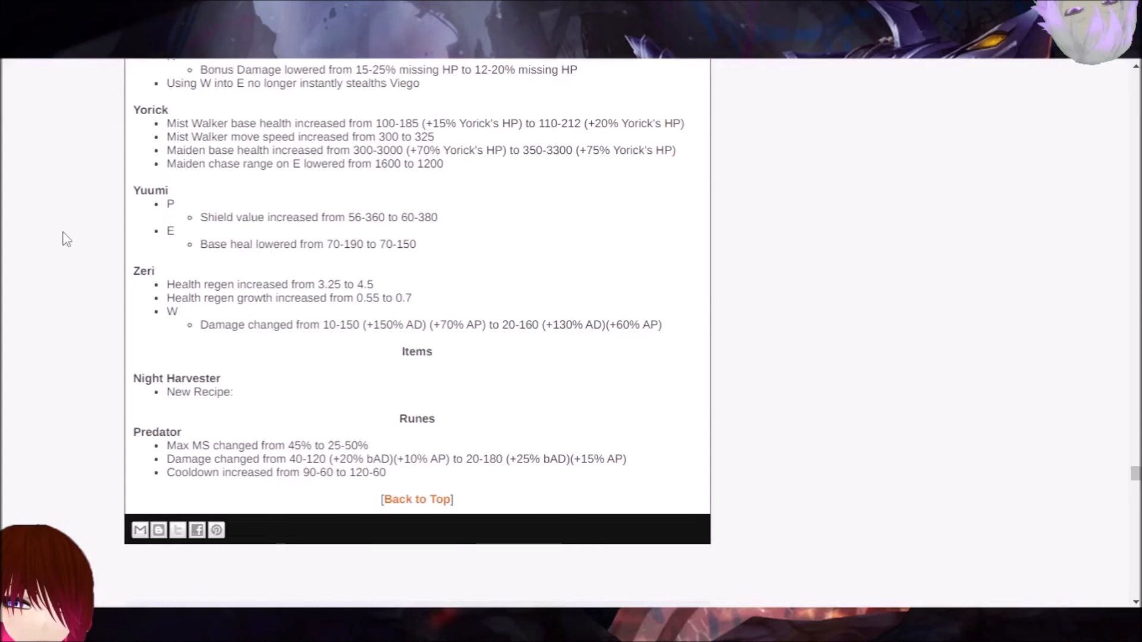
mouse_move(96, 242)
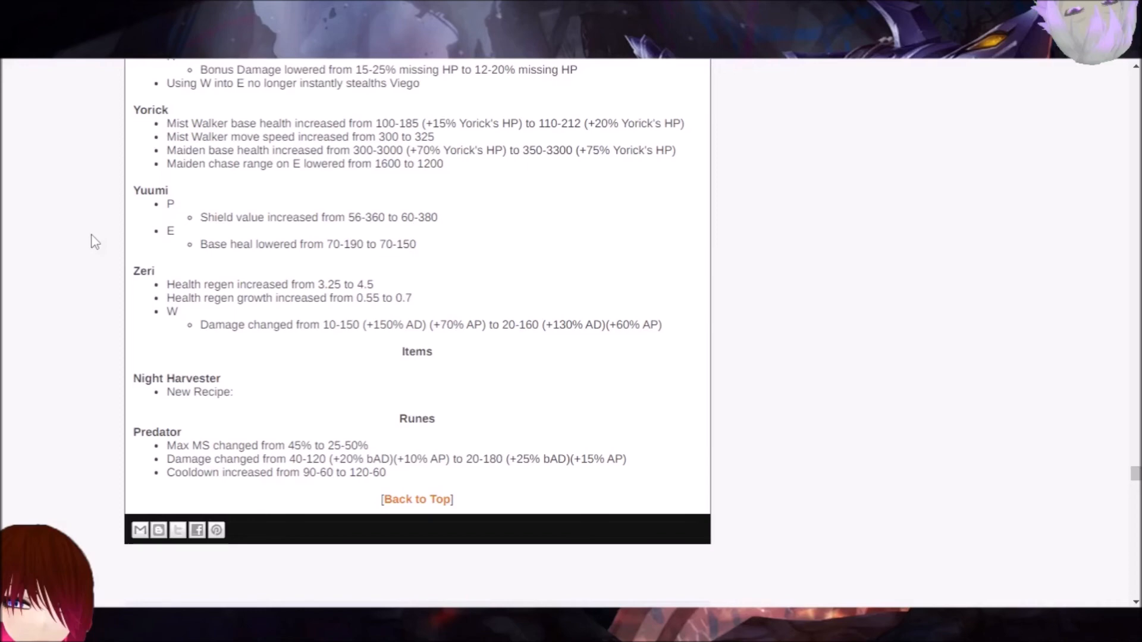
scroll("up", 3)
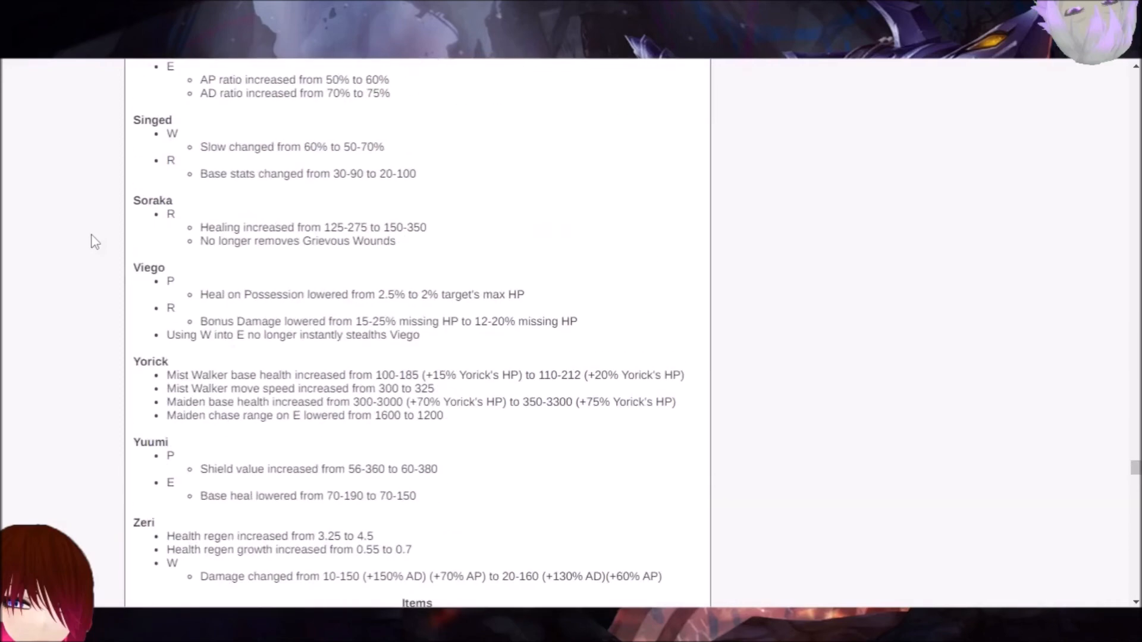
scroll("down", 3)
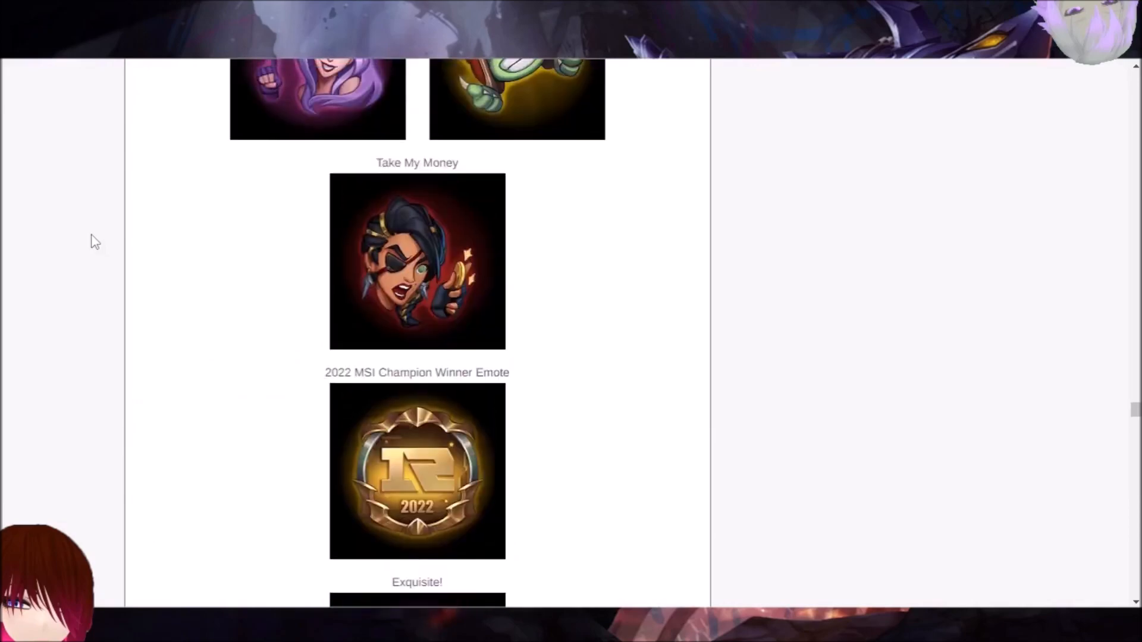
scroll("down", 3)
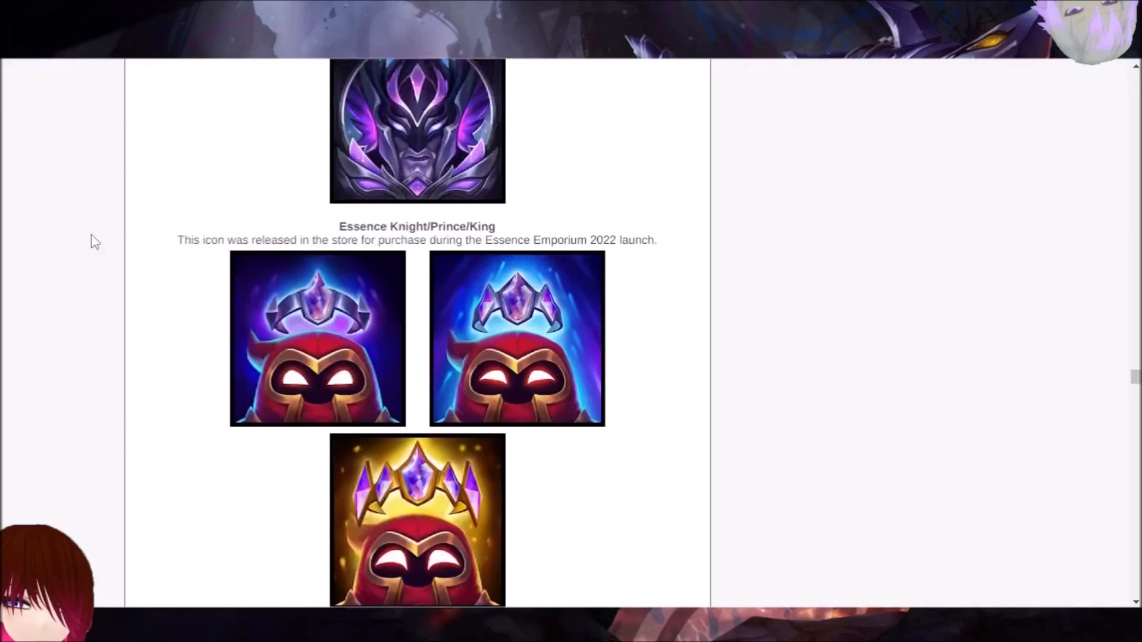
scroll("down", 3)
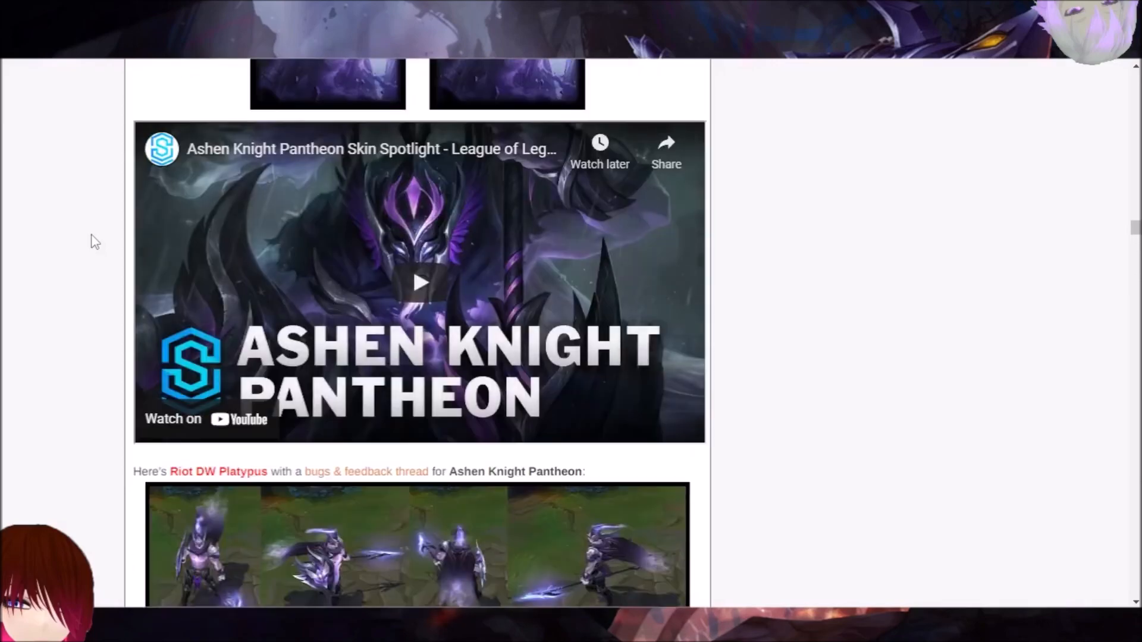
scroll("down", 3)
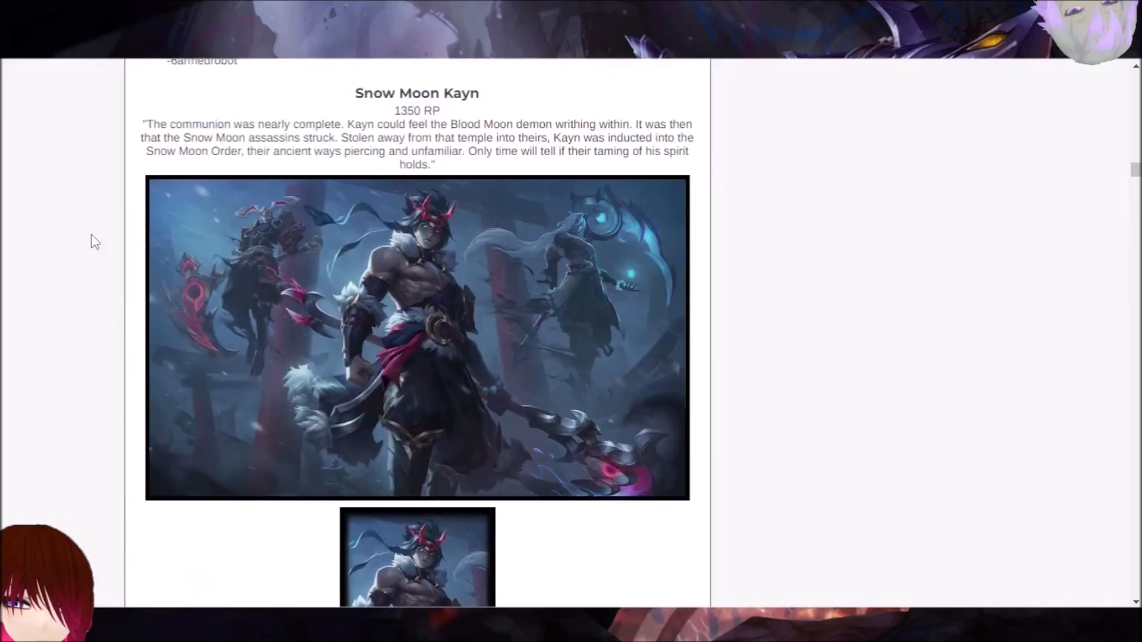
scroll("down", 3)
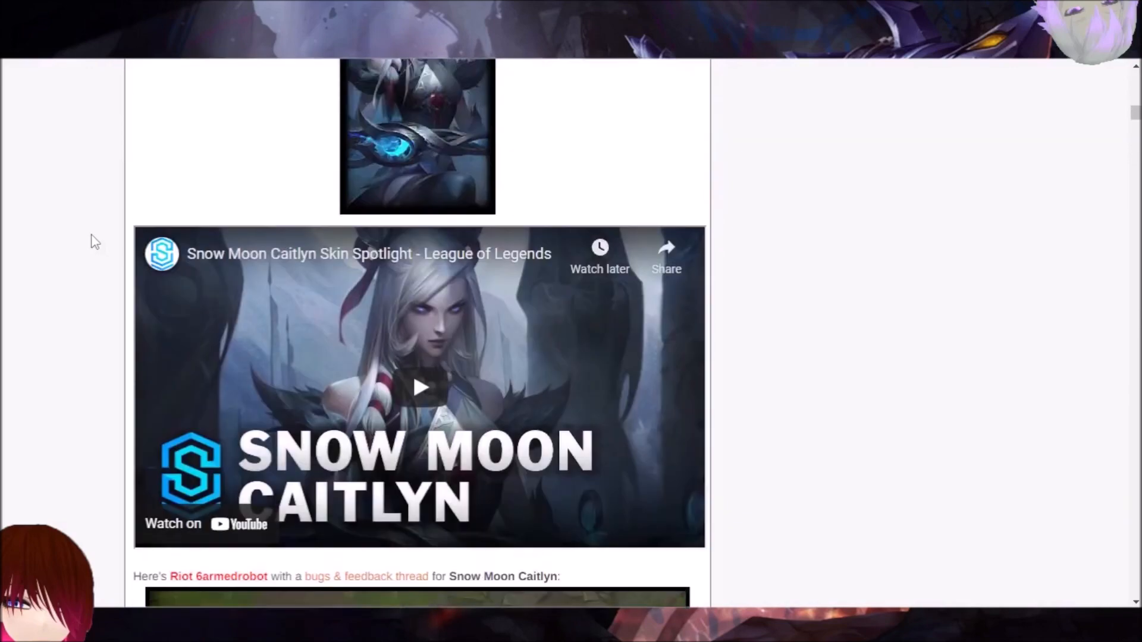
scroll("down", 3)
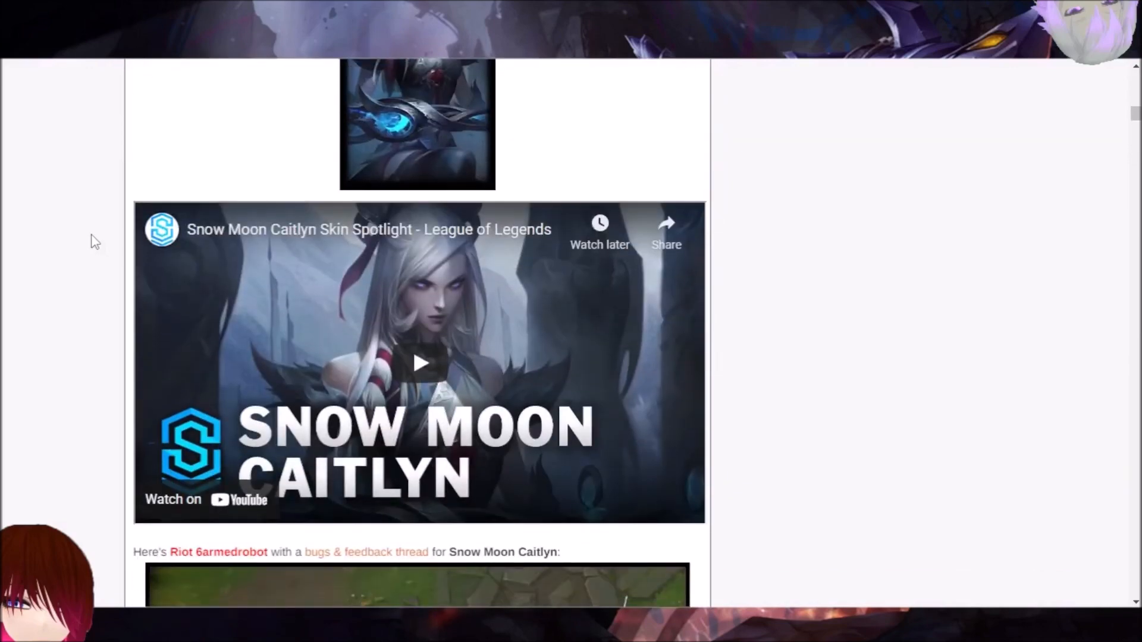
mouse_move(107, 285)
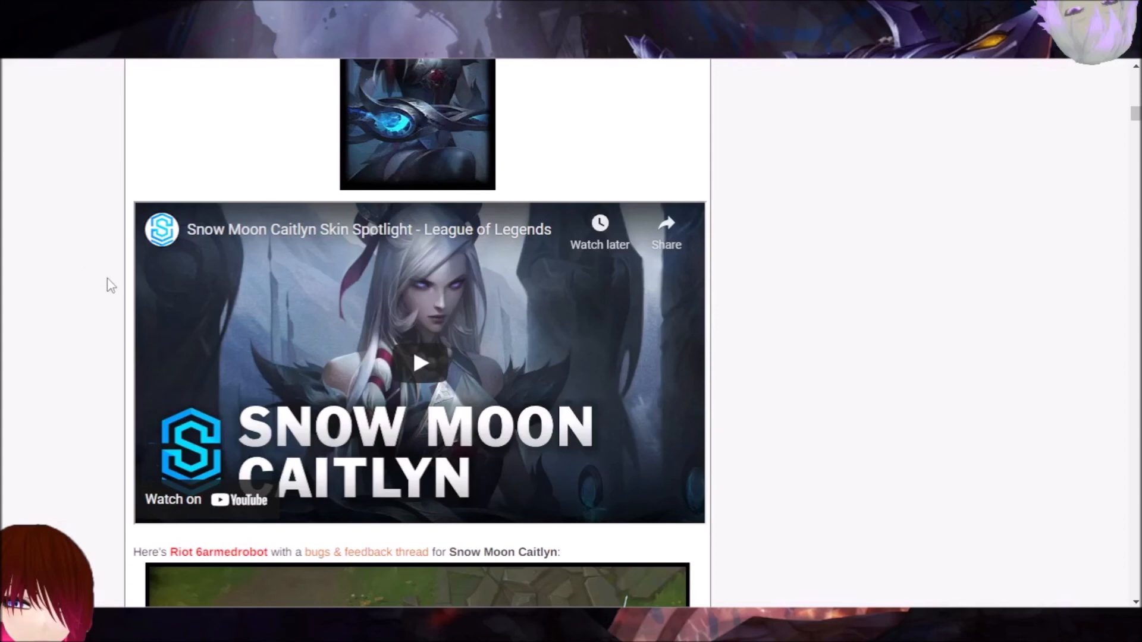